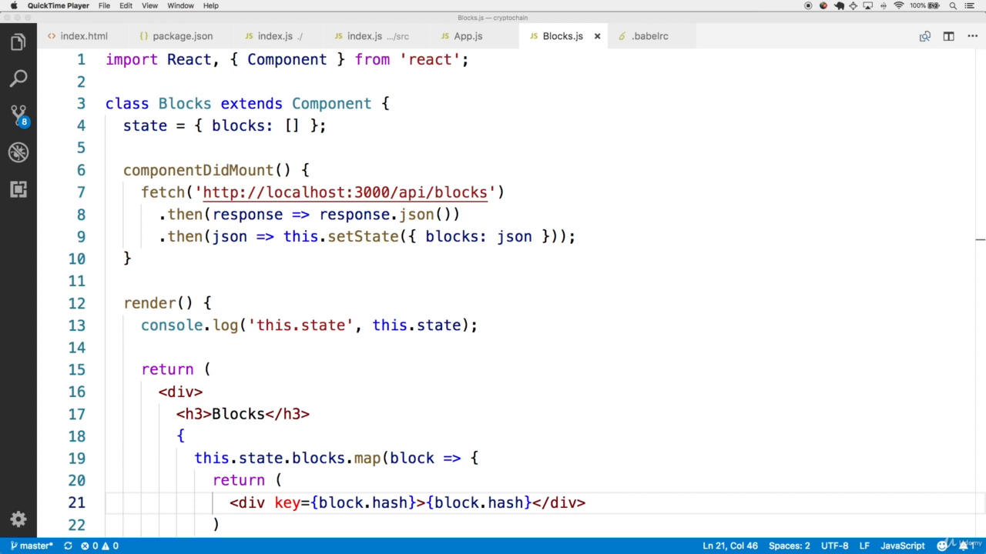
mouse_move(506, 336)
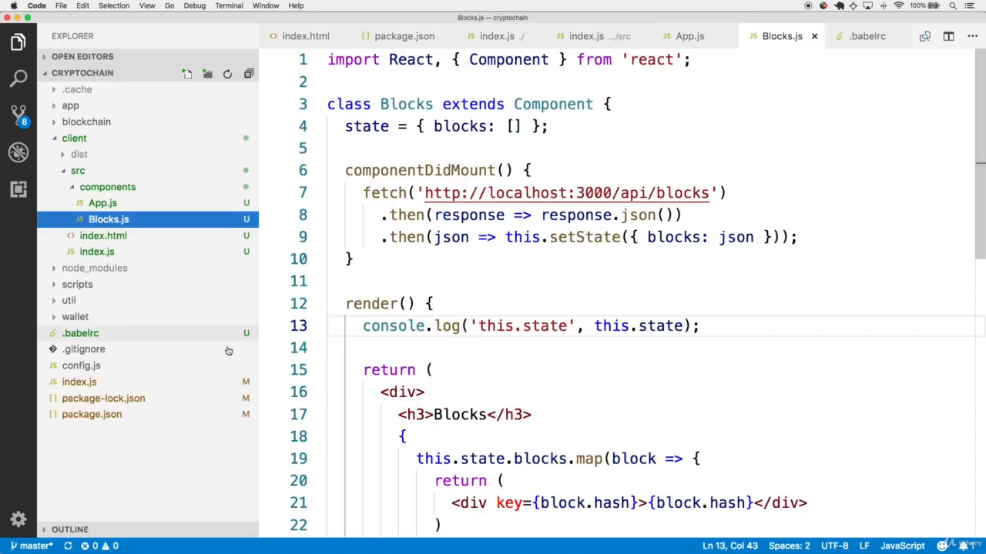
Step: Open the root index.js and scroll past syncWithRootState to the PEER_PORT declaration
click(497, 36)
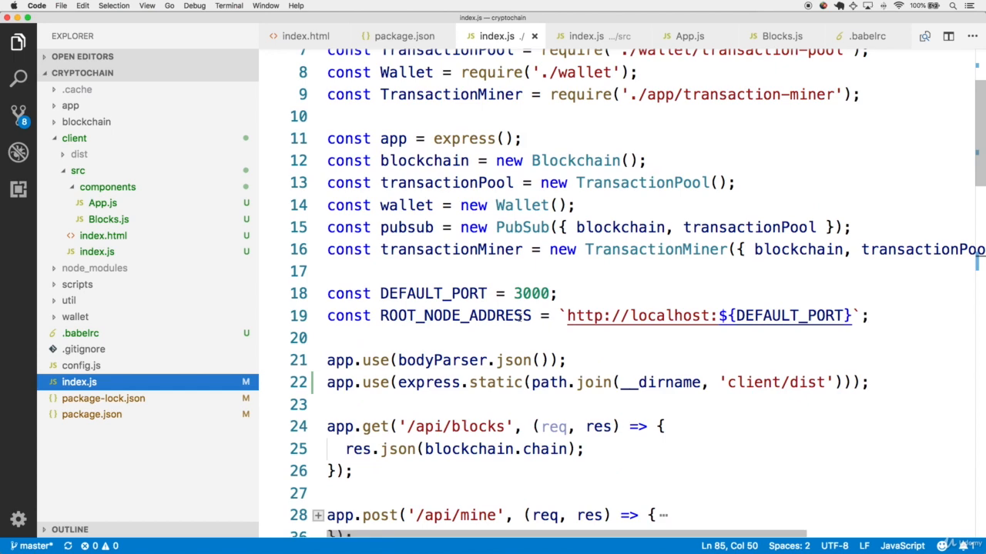
scroll(down, 3)
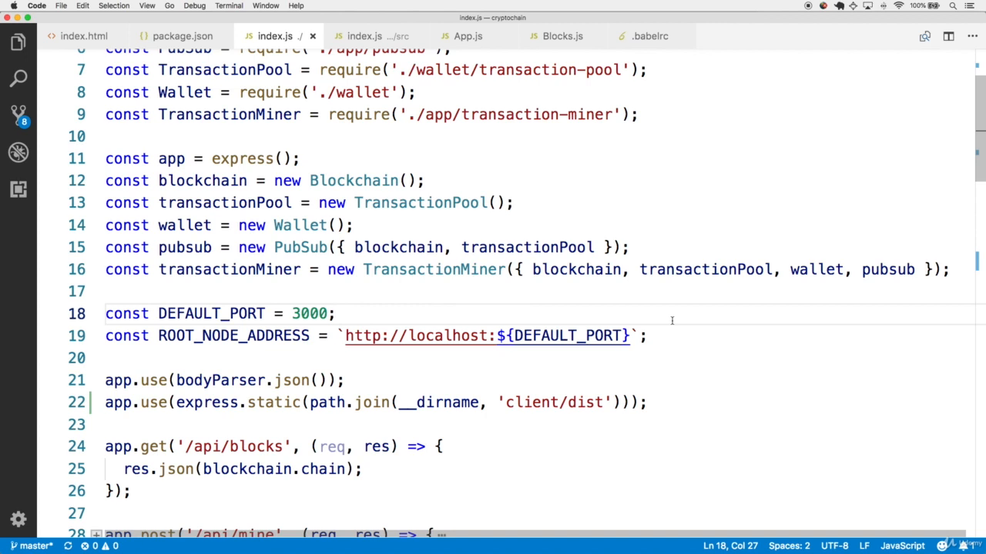
double_click(202, 180)
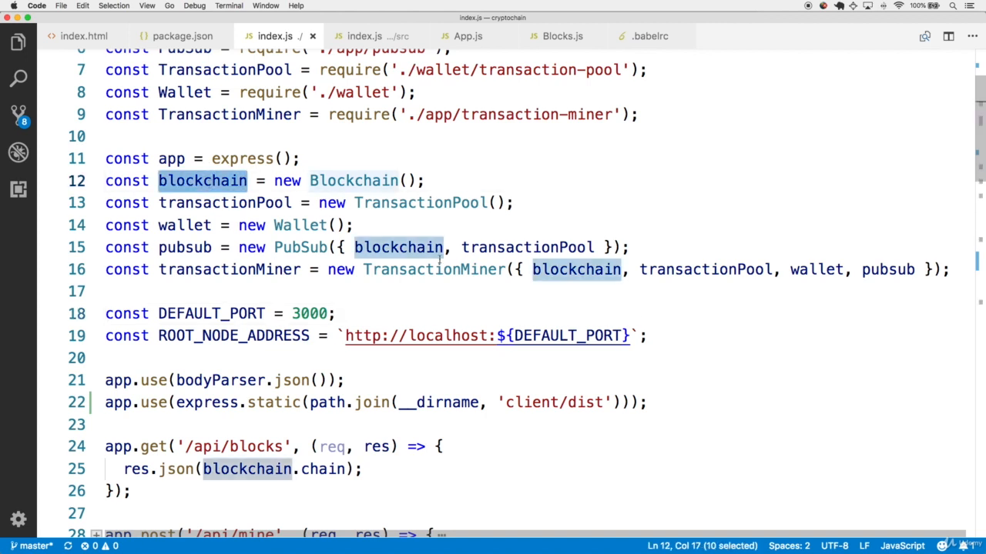
click(528, 291)
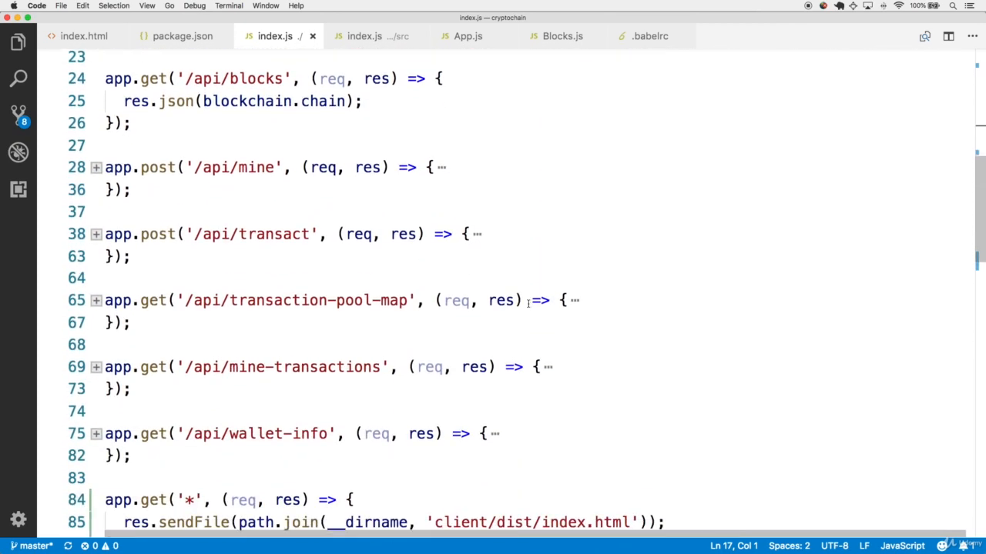
scroll(down, 3)
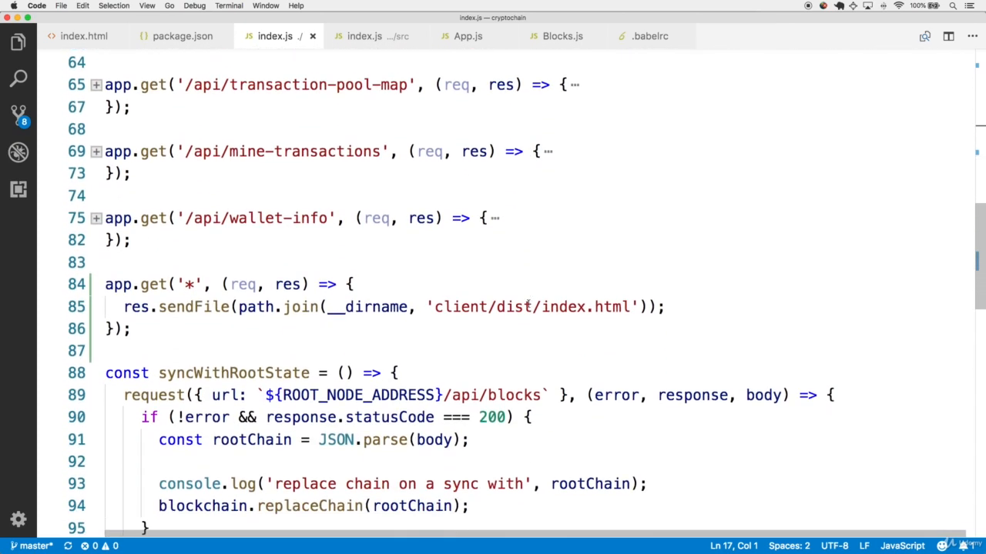
scroll(down, 3)
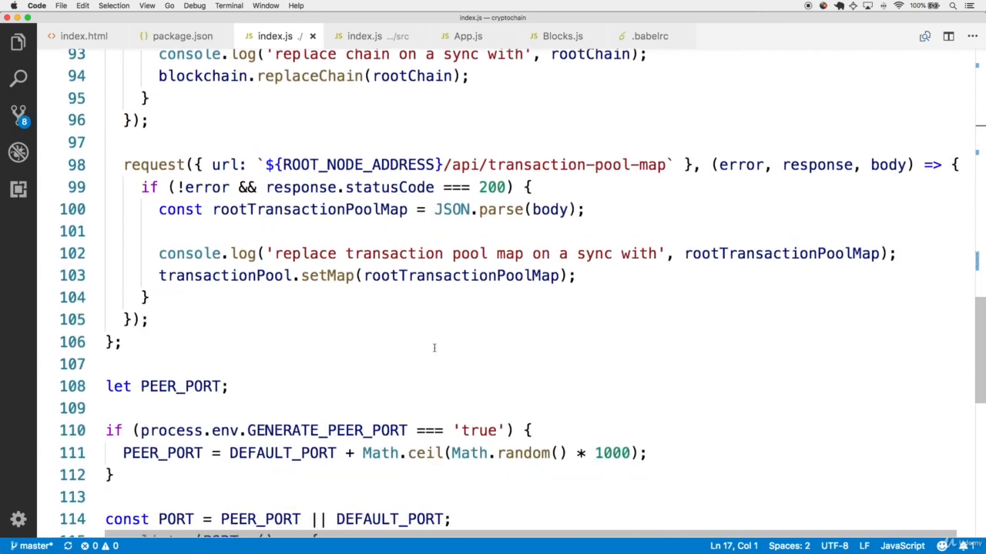
scroll(down, 3)
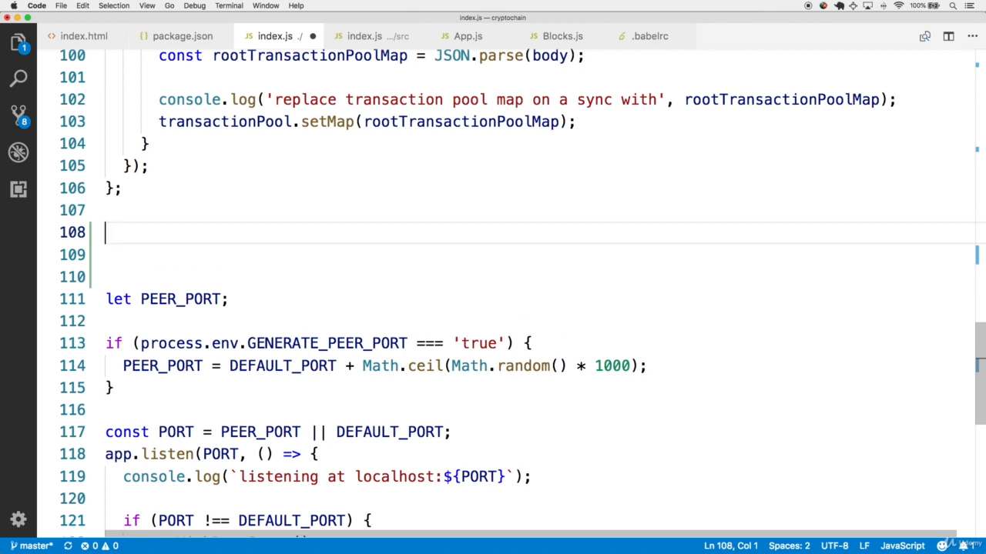
Step: Declare const walletFoo and const walletBar, each as new Wallet()
text(const wal)
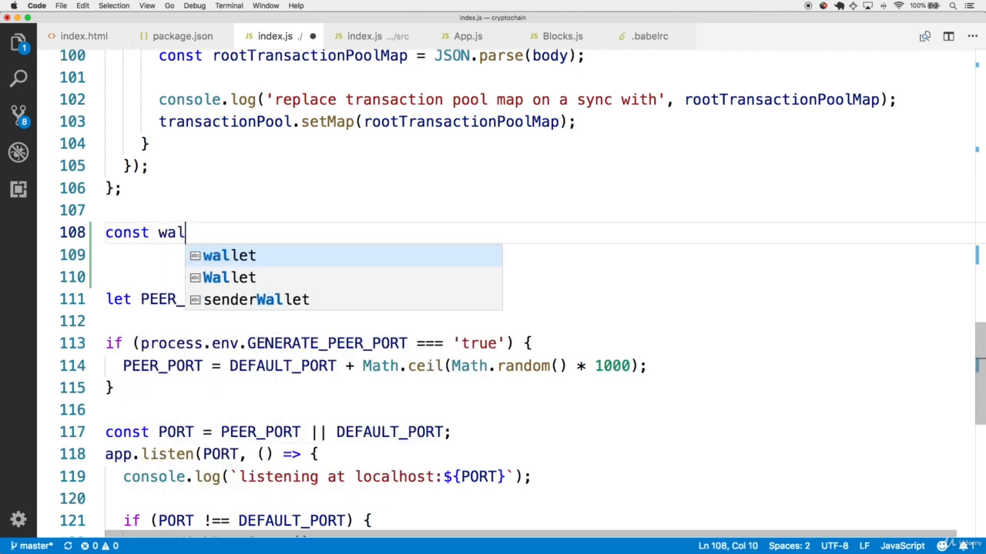
text(letFoo =)
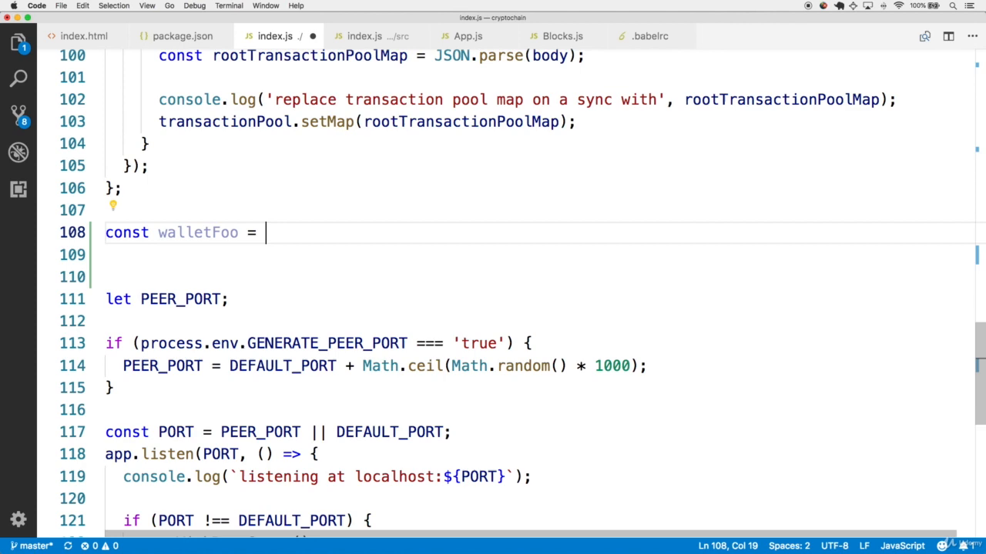
text(new Wallet();)
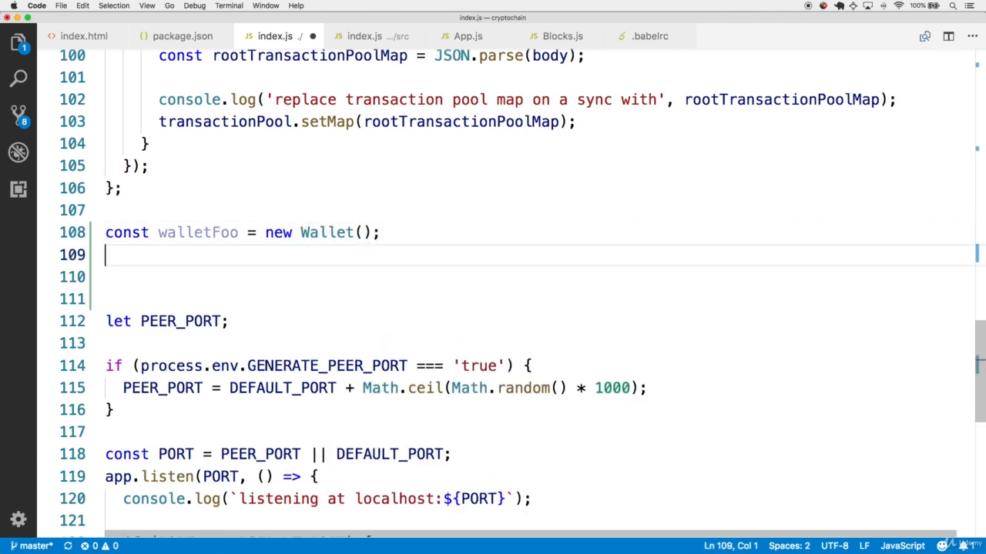
text(const walletBar = new W)
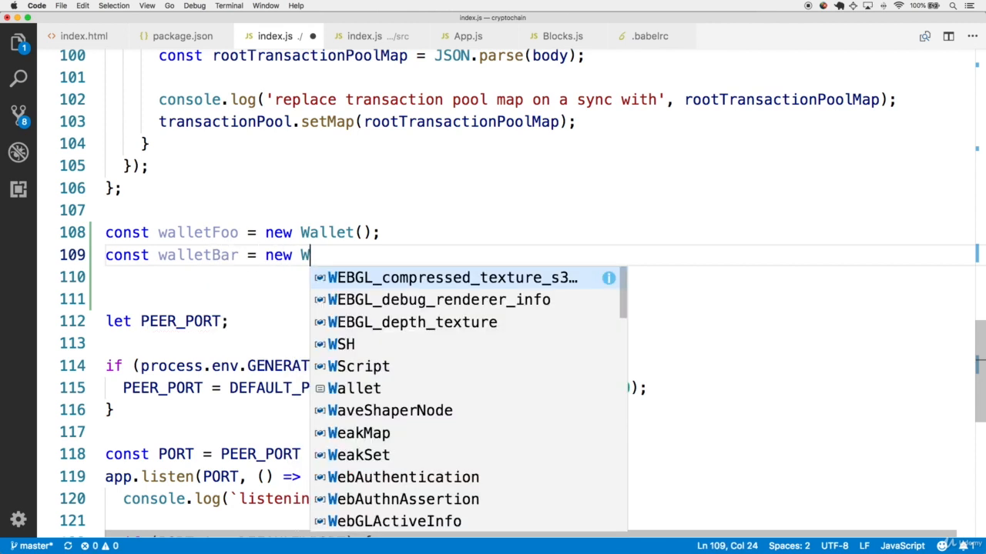
text(allet()
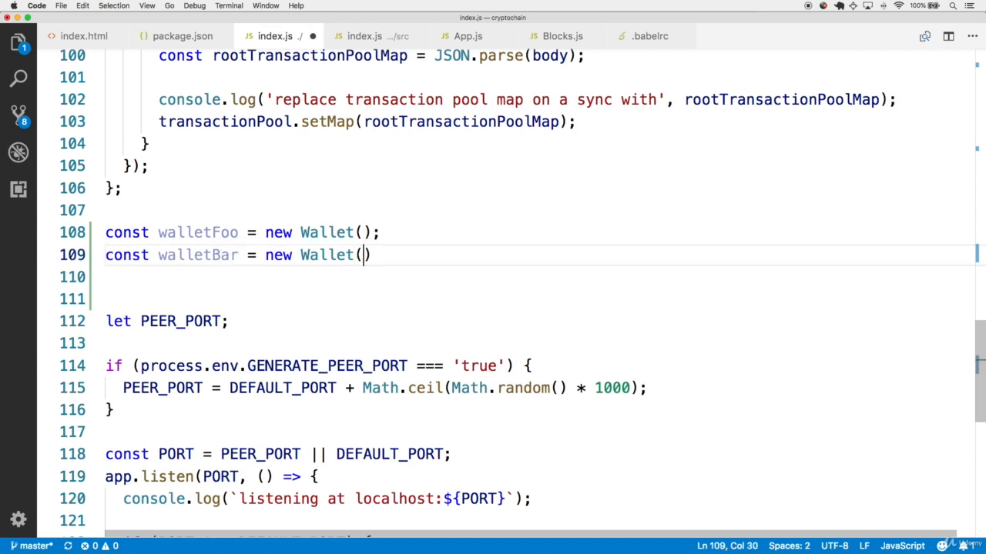
text();)
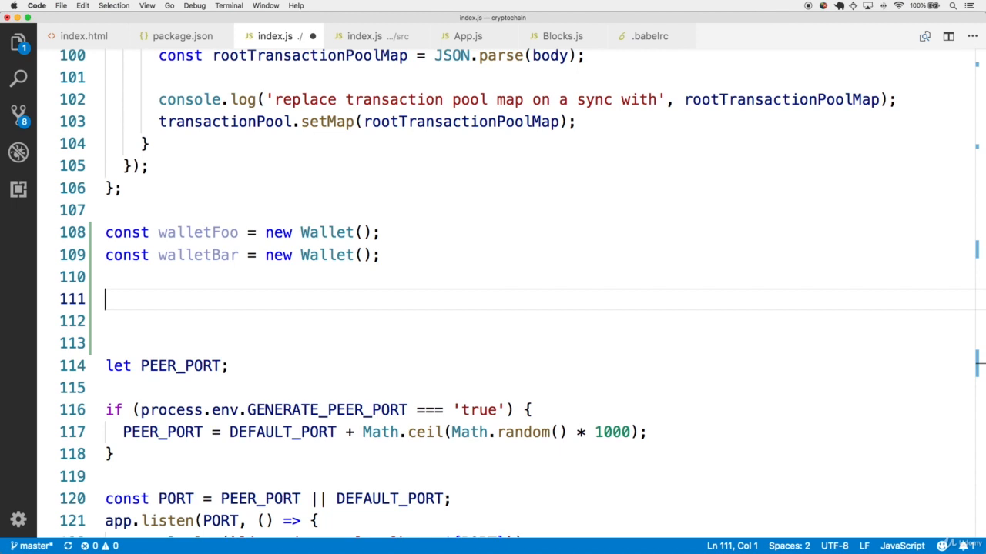
Step: Write const generateWalletTransaction = ({ wallet, recipient, amount }) => {} with an empty body
text(const generateW)
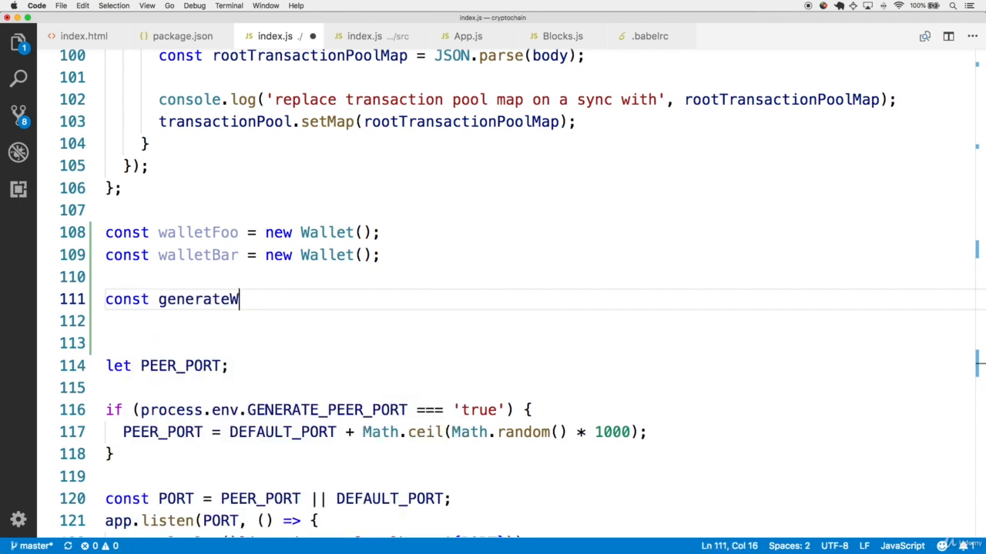
text(alletTransaction)
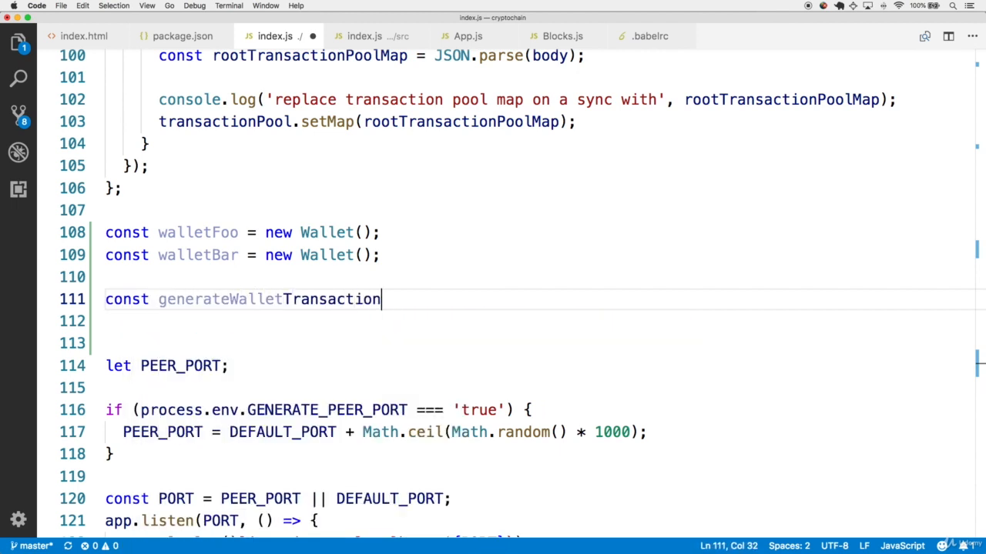
text(({}))
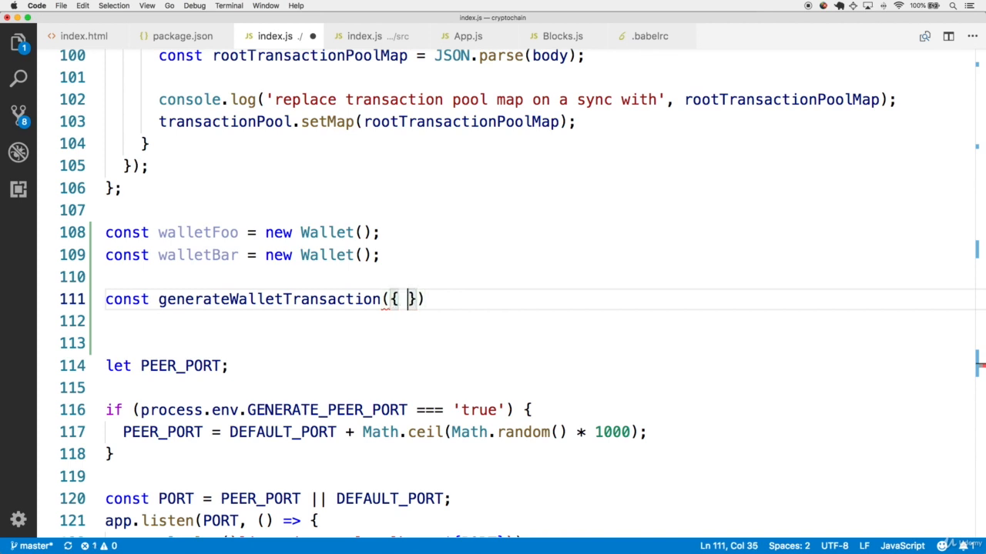
text(recipient, am)
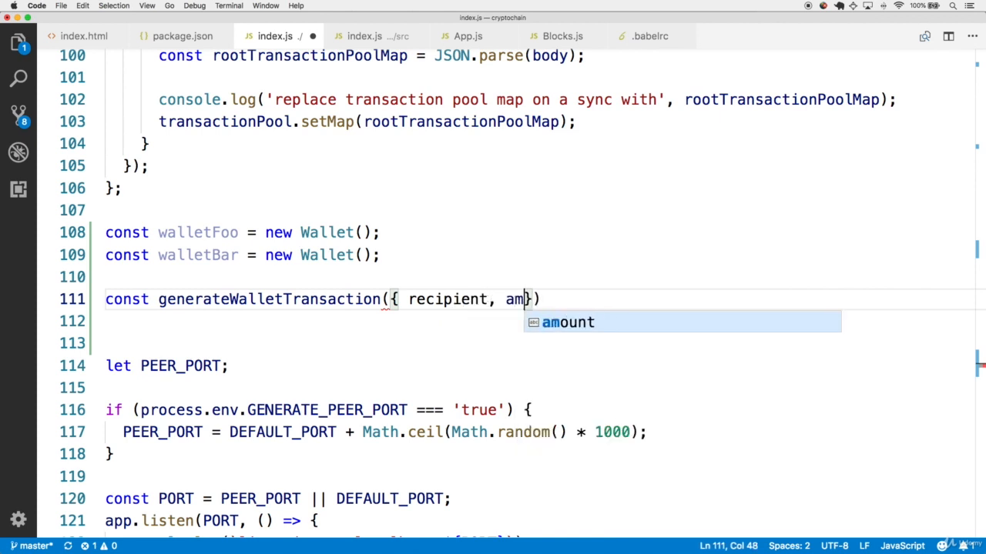
key(Tab)
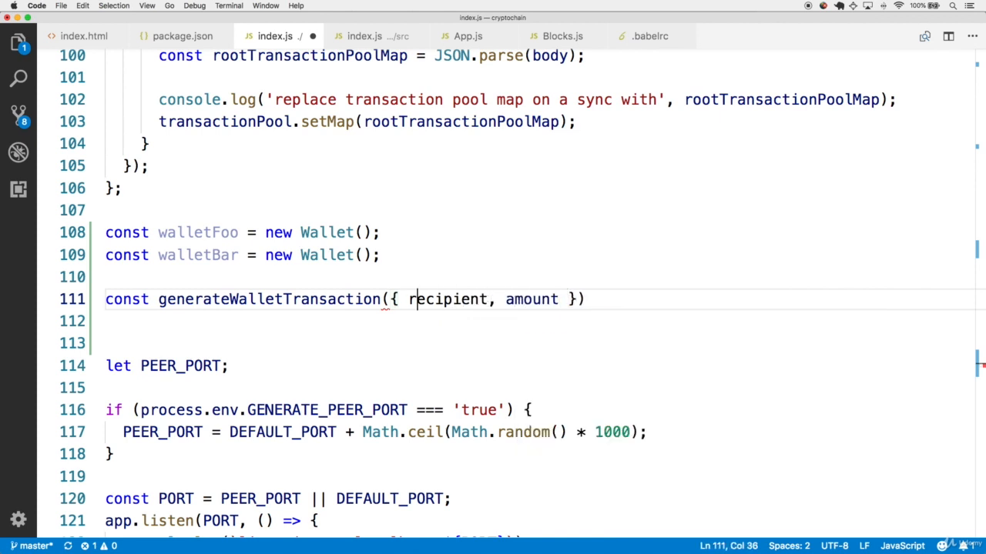
text(= ()
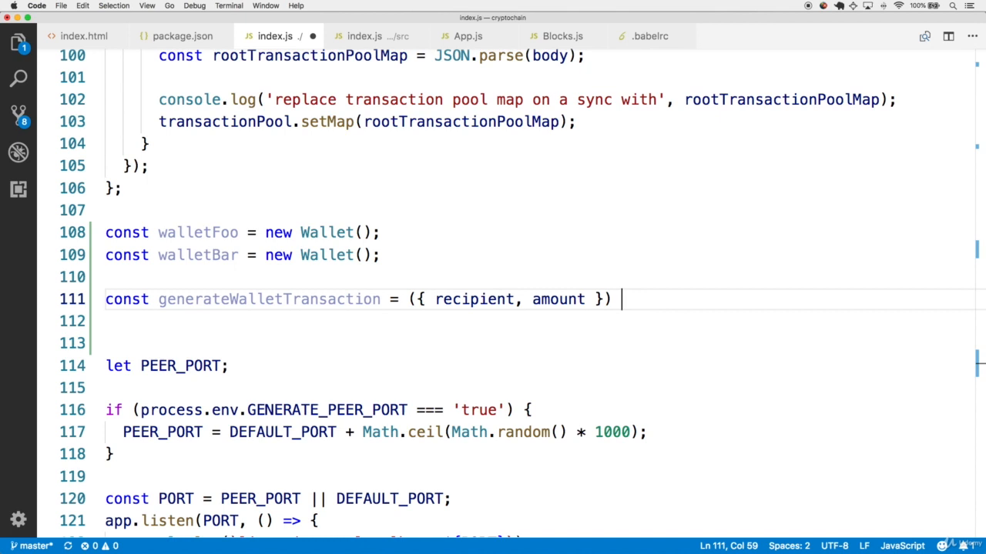
text(=> {})
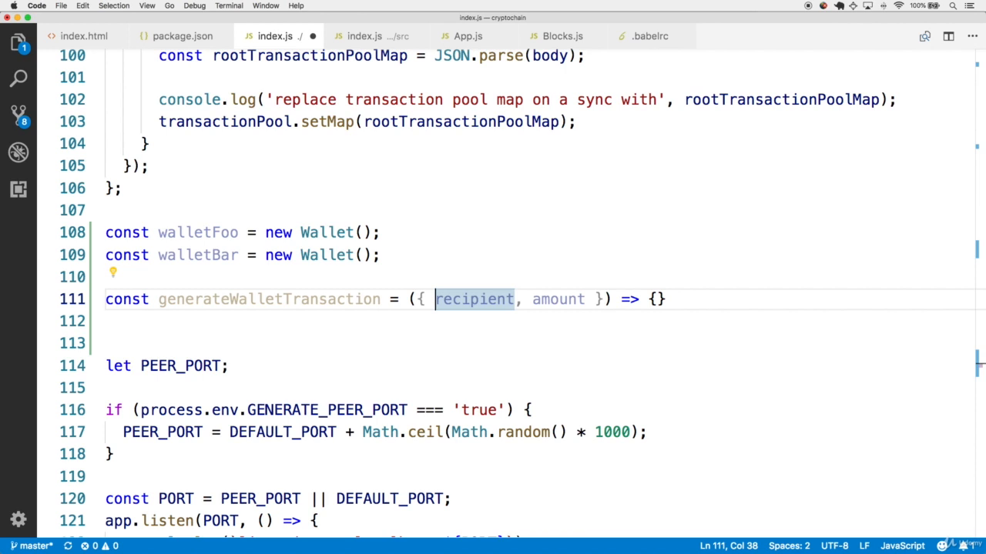
text(wallet,)
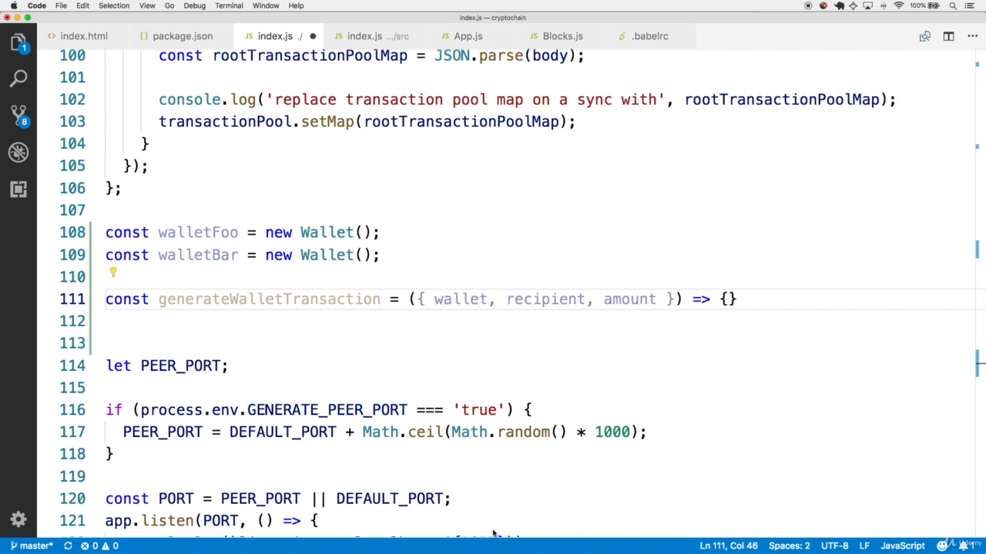
double_click(461, 299)
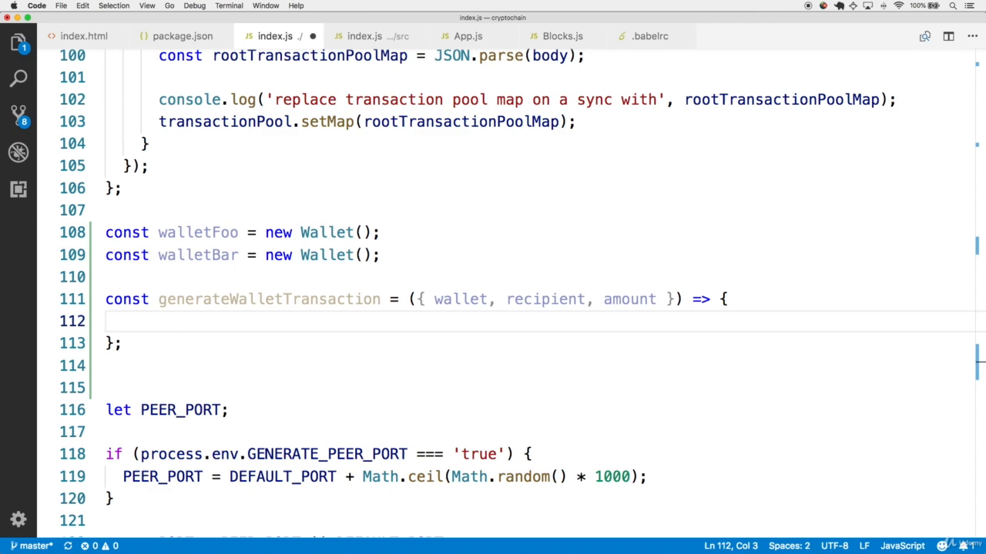
Step: Create the transaction with wallet.createTransaction({ recipient, amount, chain: blockchain.chain })
text(const transacti)
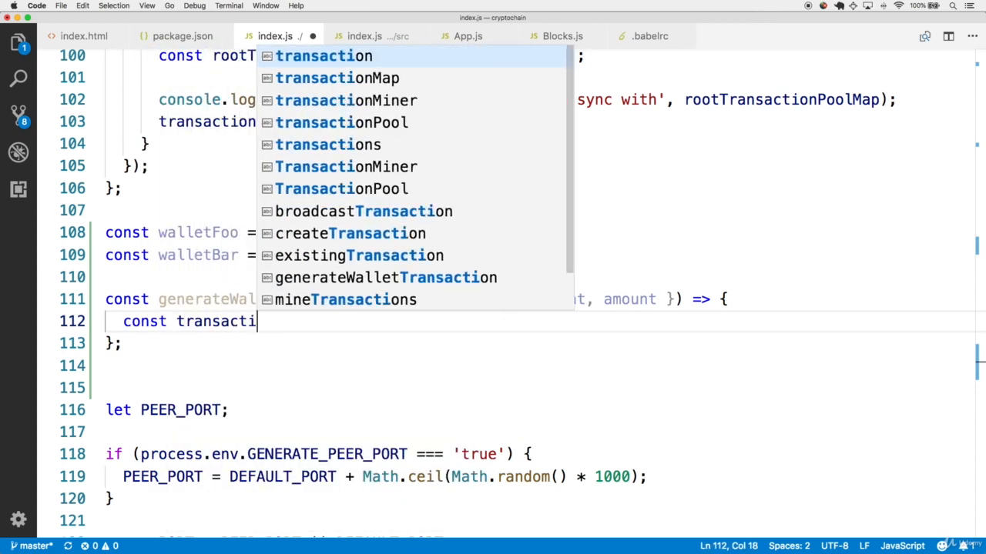
text(on = wallet.)
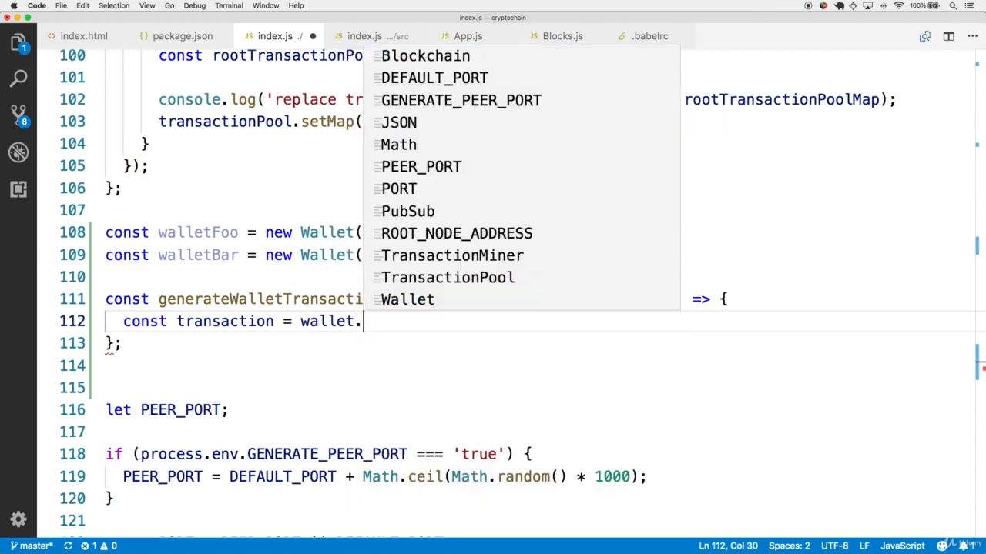
text(createTransaction())
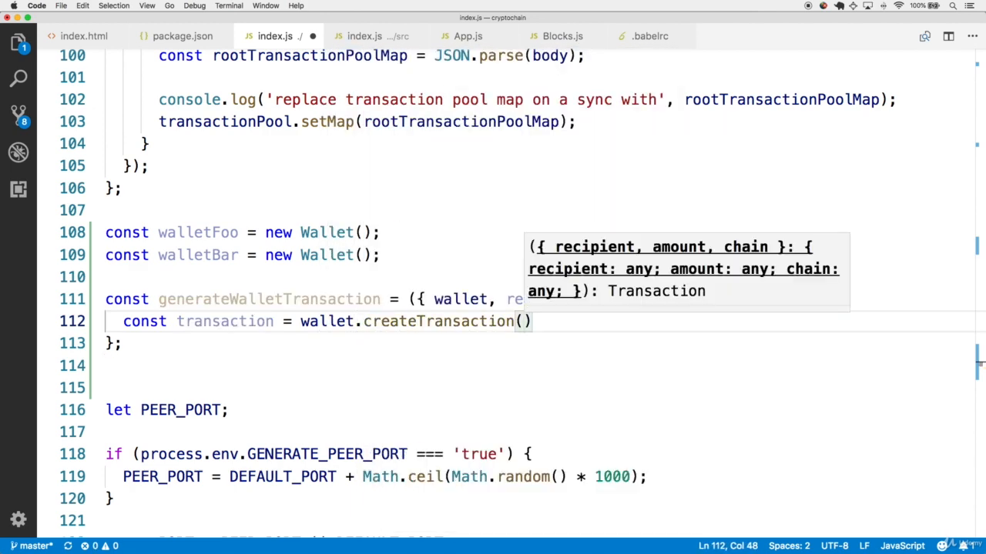
double_click(460, 299)
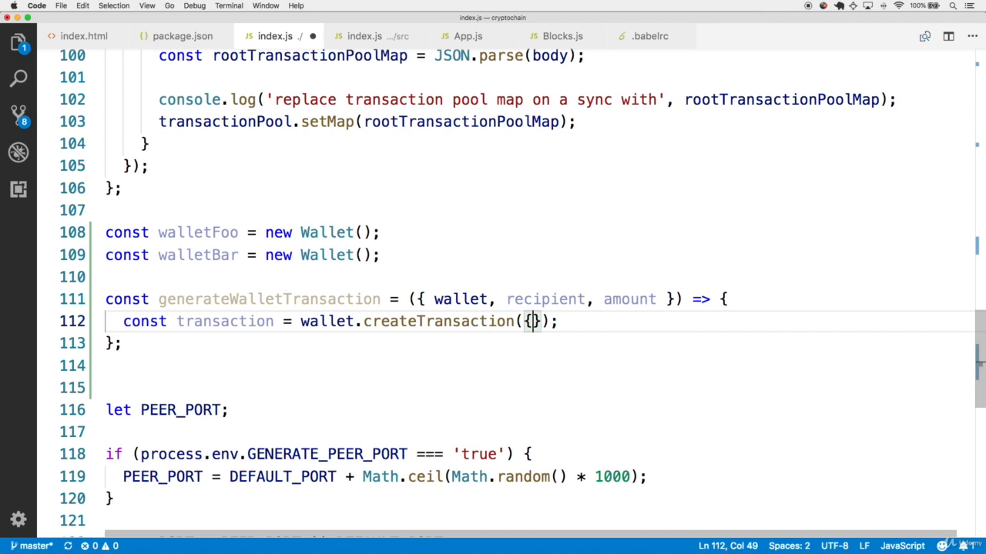
text(recii)
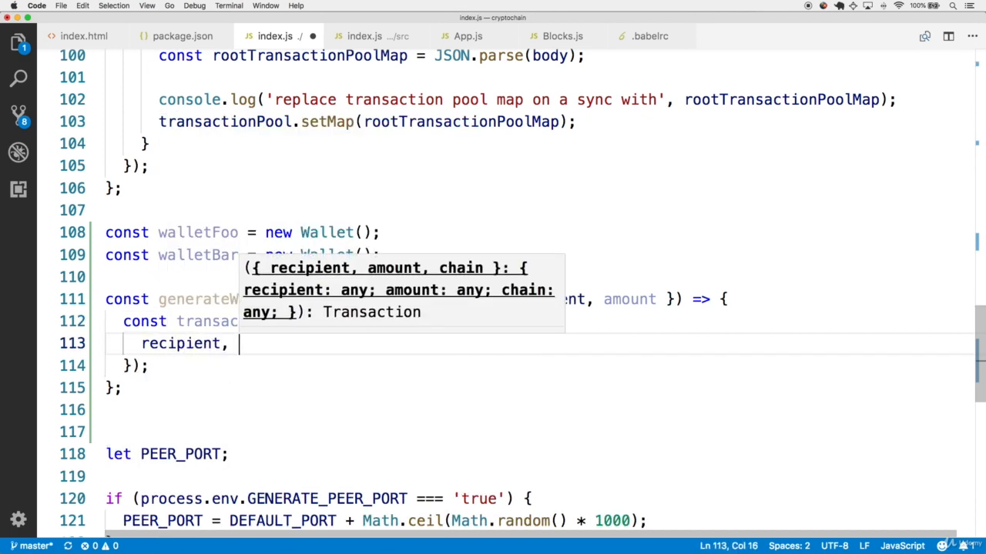
text(amount, chain)
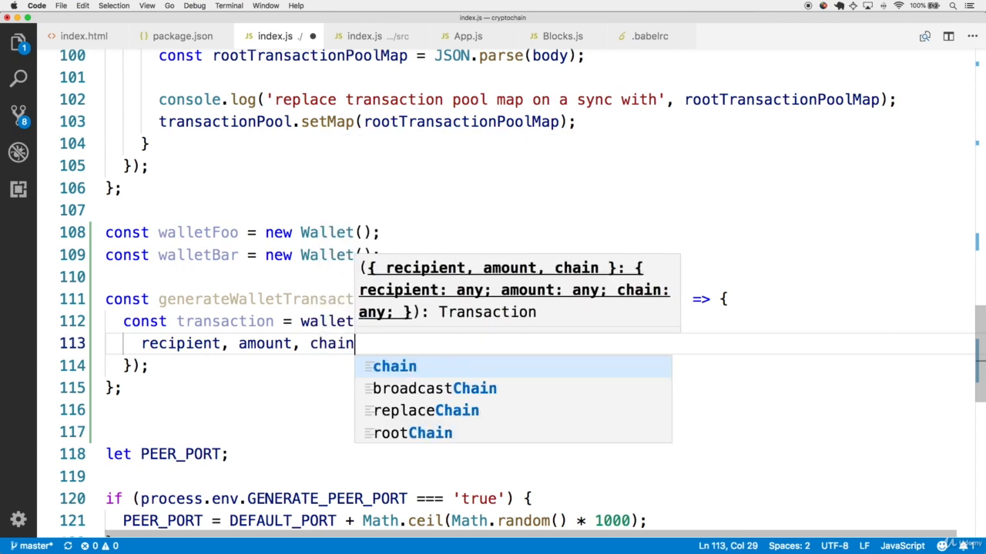
text(: blockchain.chain)
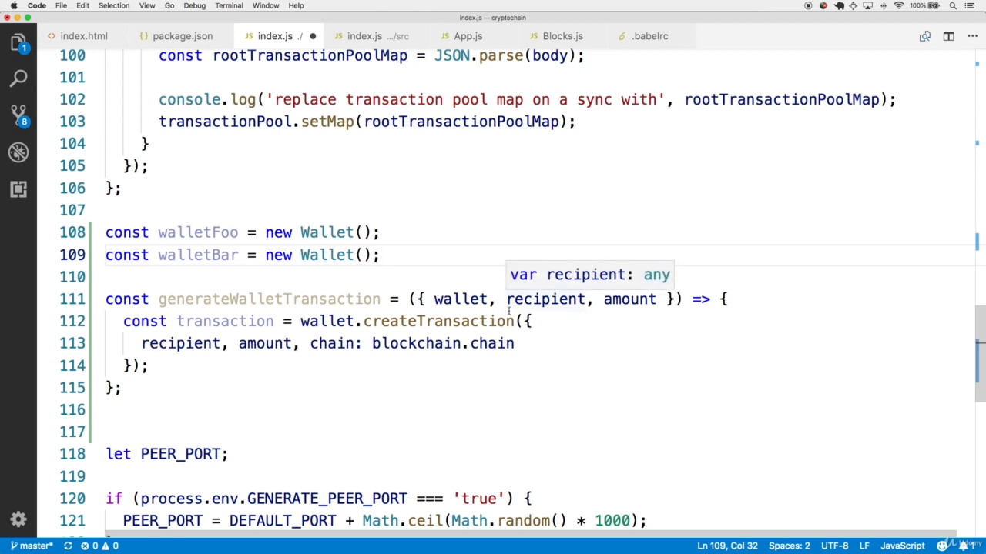
double_click(327, 321)
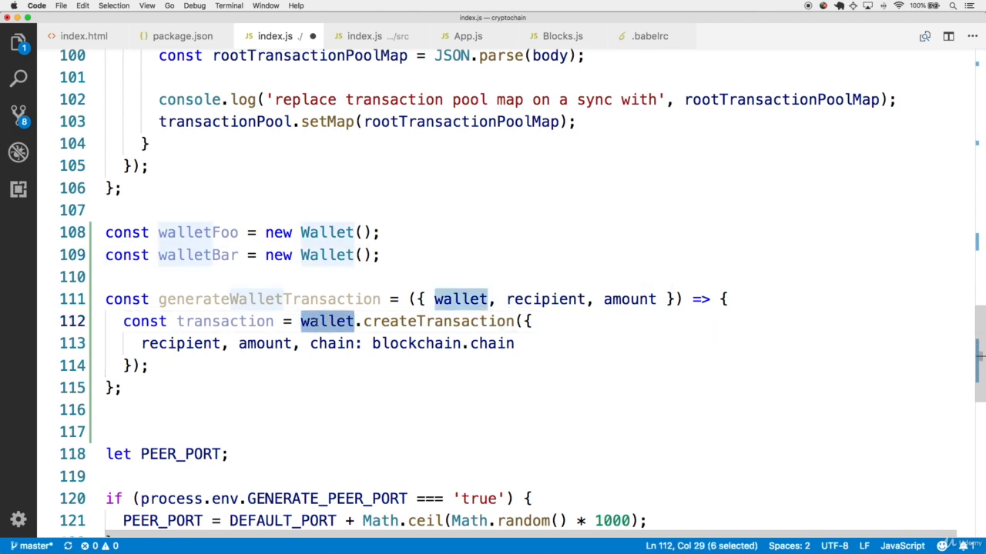
double_click(416, 343)
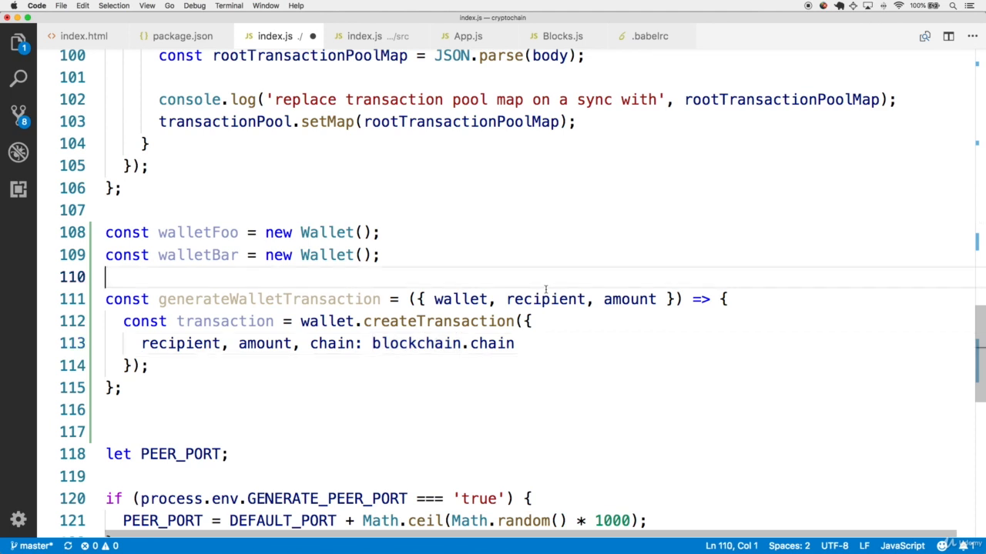
double_click(630, 299)
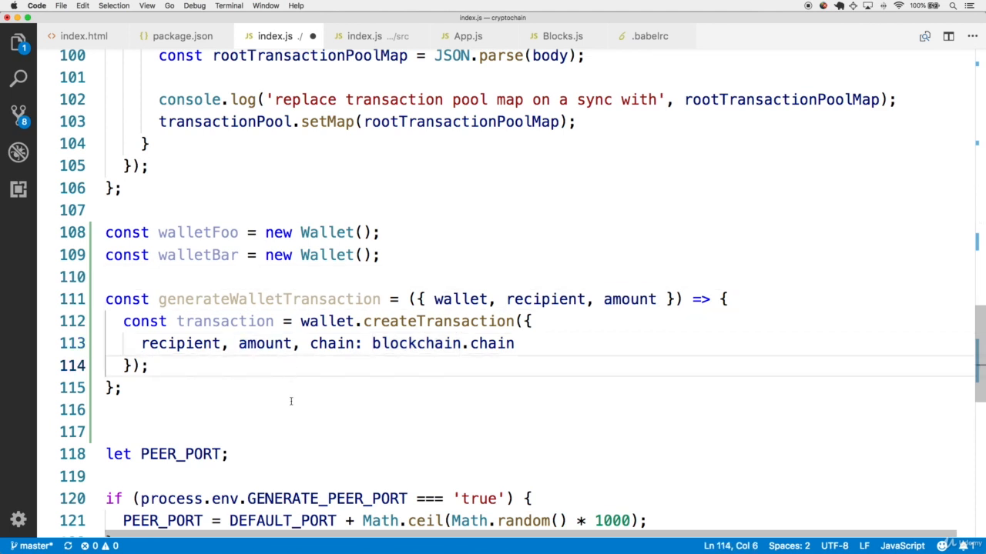
Step: Add transactionPool.setTransaction(transaction) and insert blank lines below the function
double_click(225, 321)
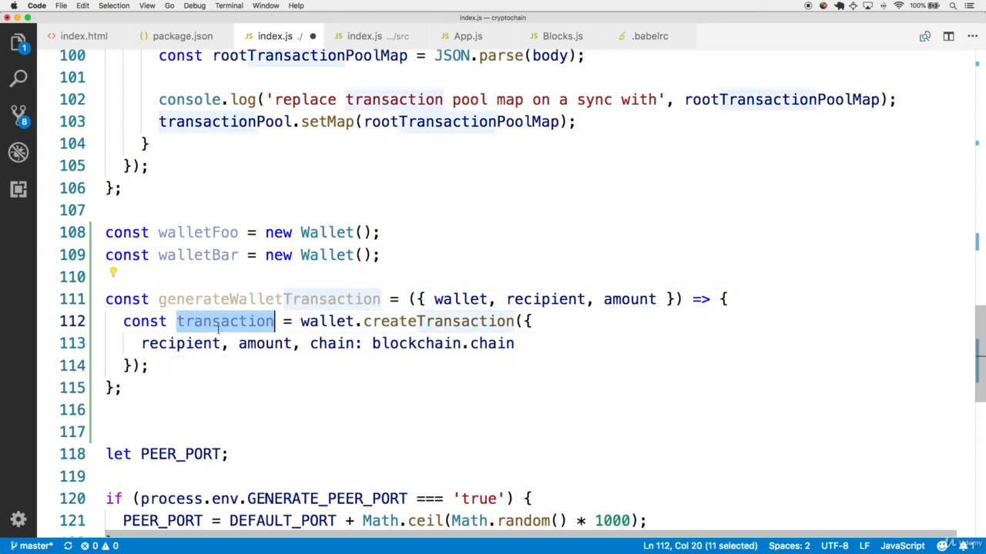
text(tra)
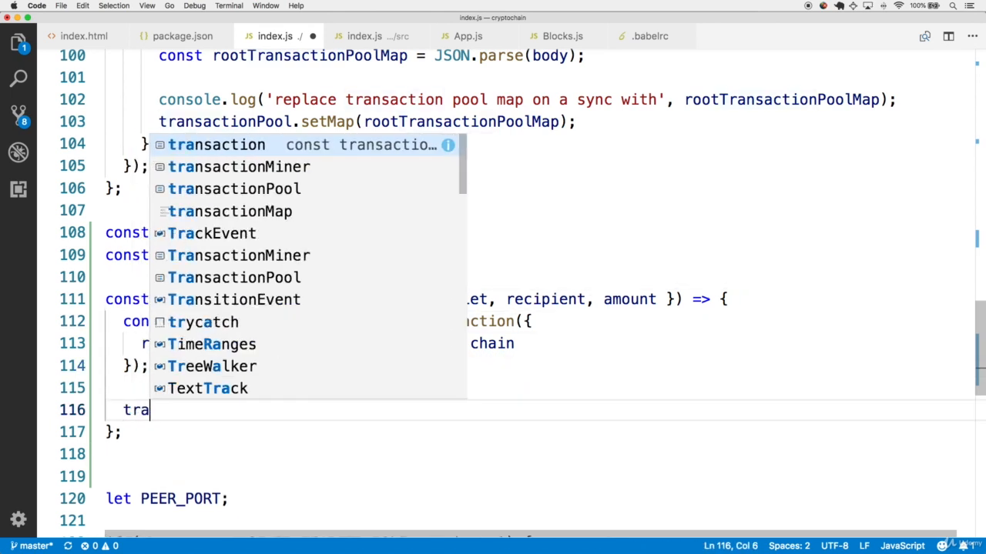
text(nsactionPool)
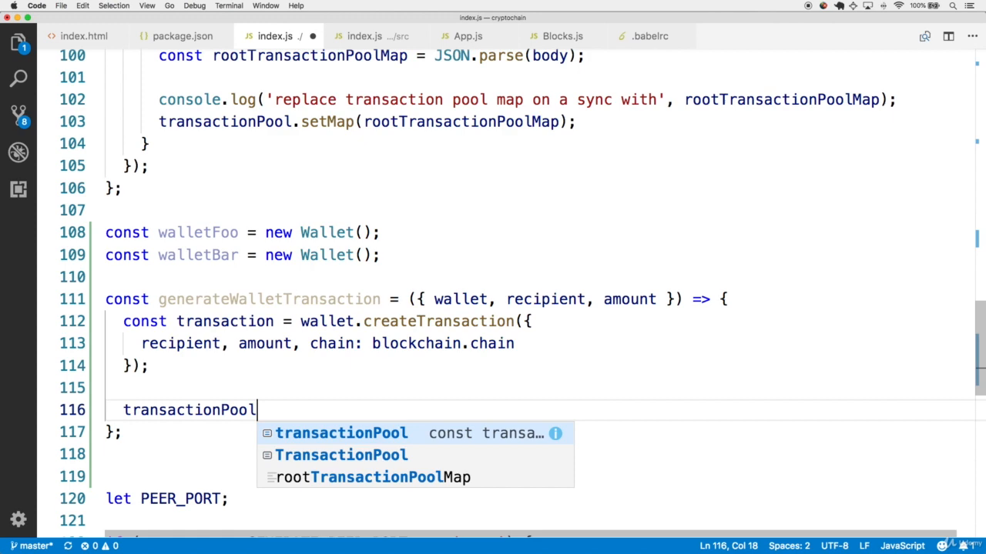
text(.setTransaction(transaction);)
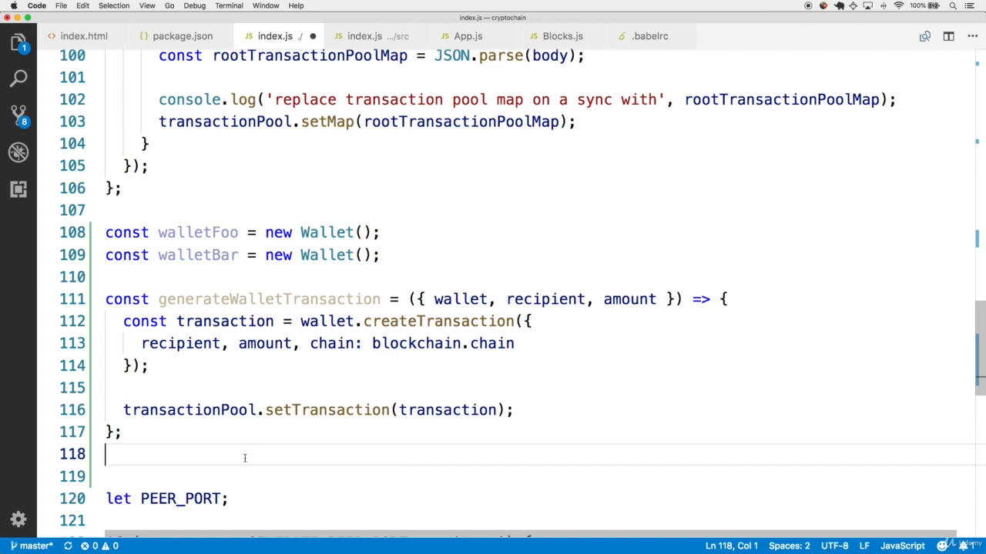
mouse_move(245, 409)
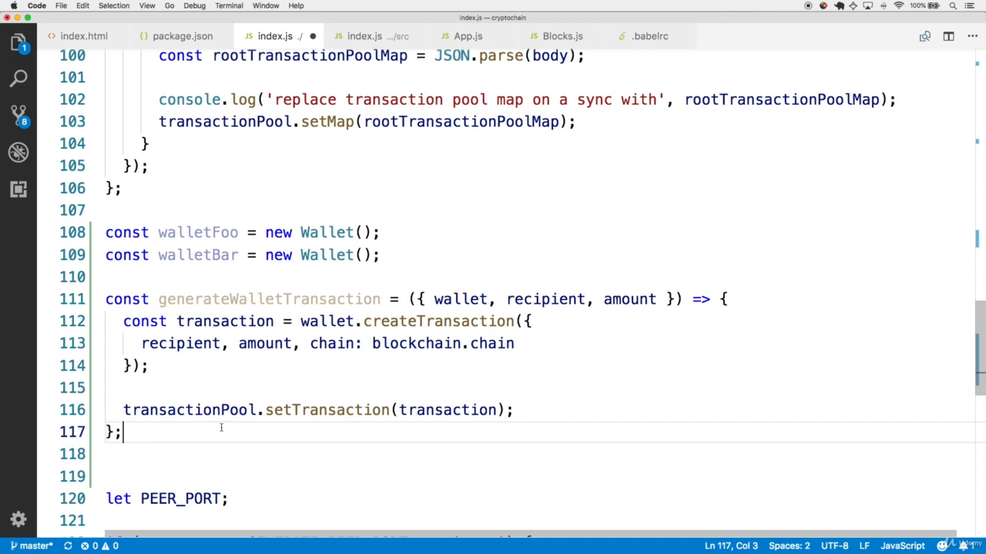
double_click(448, 409)
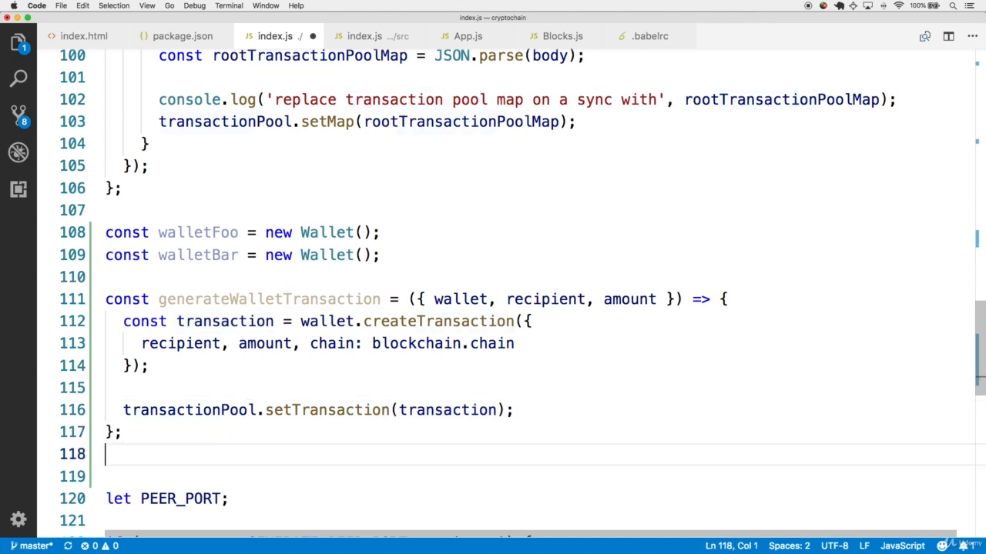
key(enter)
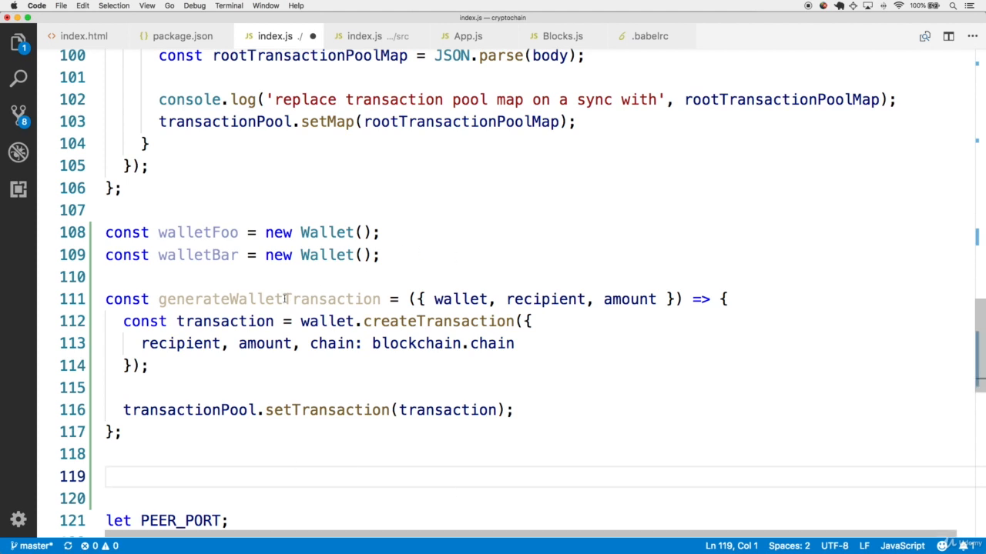
click(196, 454)
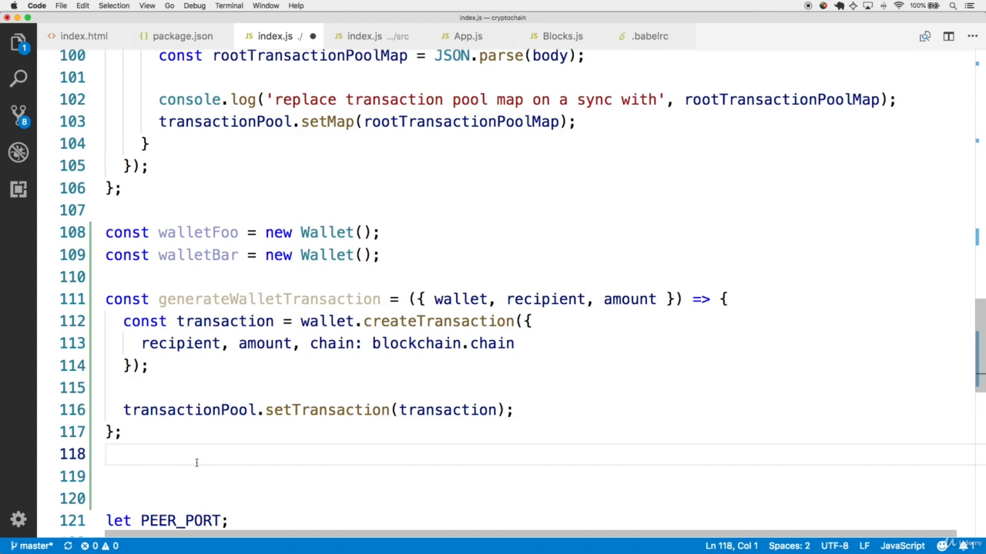
Step: Write walletAction calling generateWalletTransaction with wallet, recipient walletFoo.publicKey and amount 5
text(const walletAct)
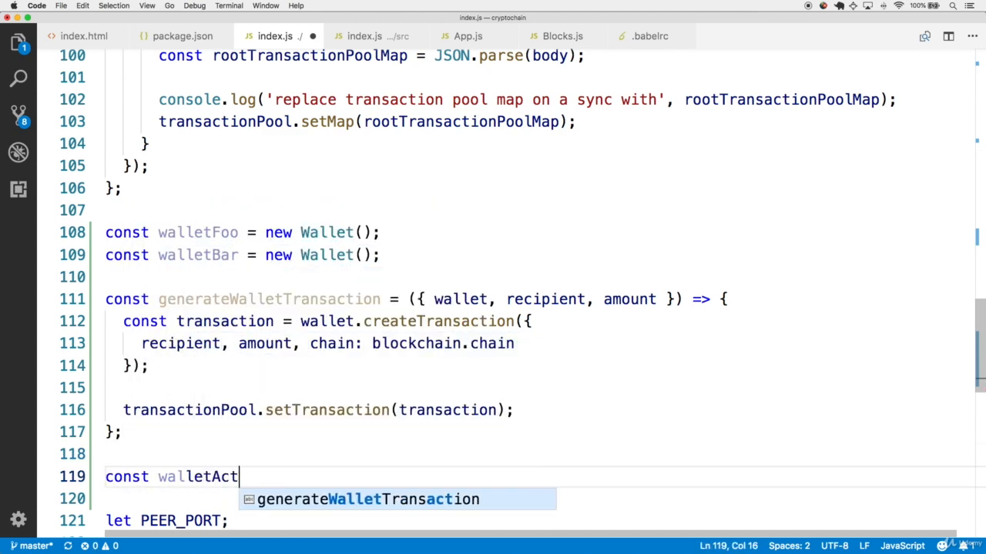
text(ion)
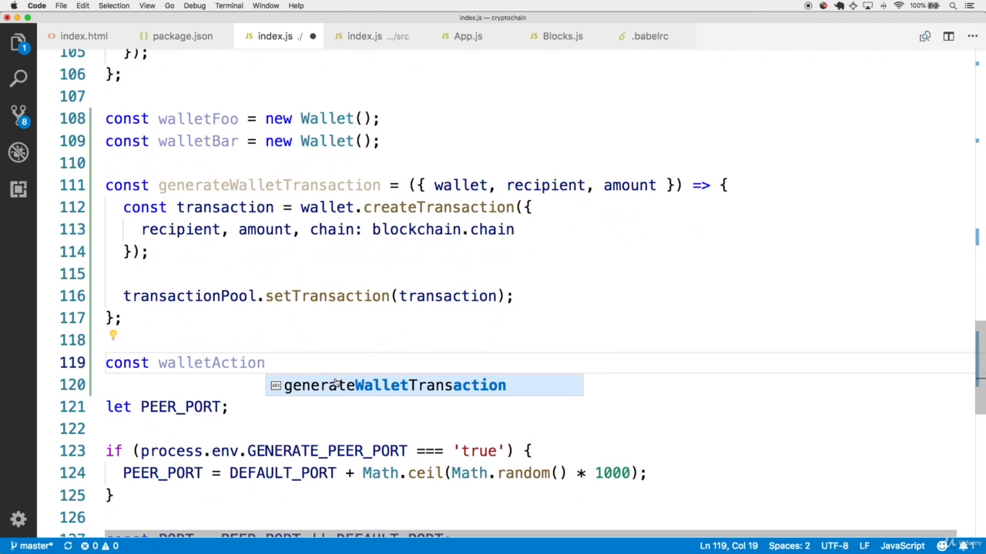
text(= () =>)
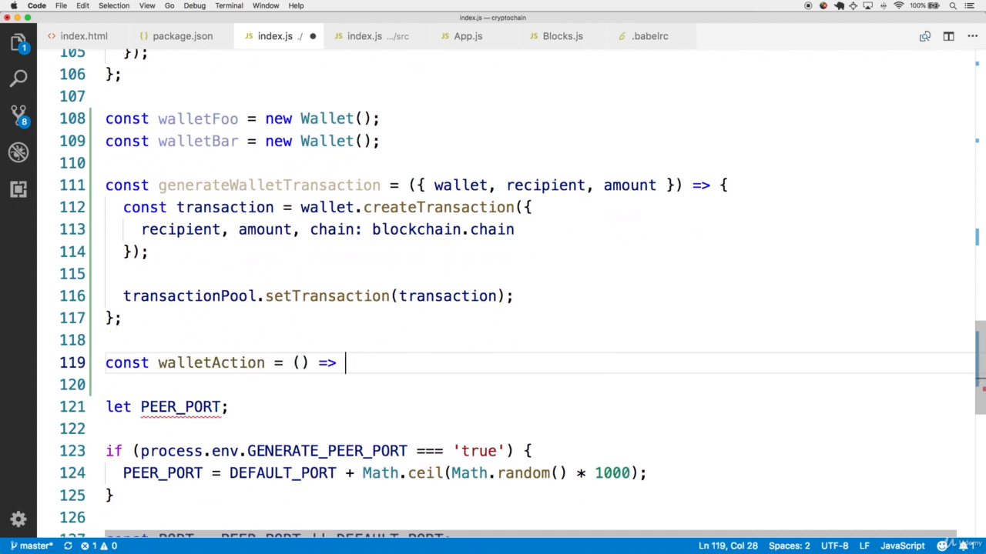
text(generate)
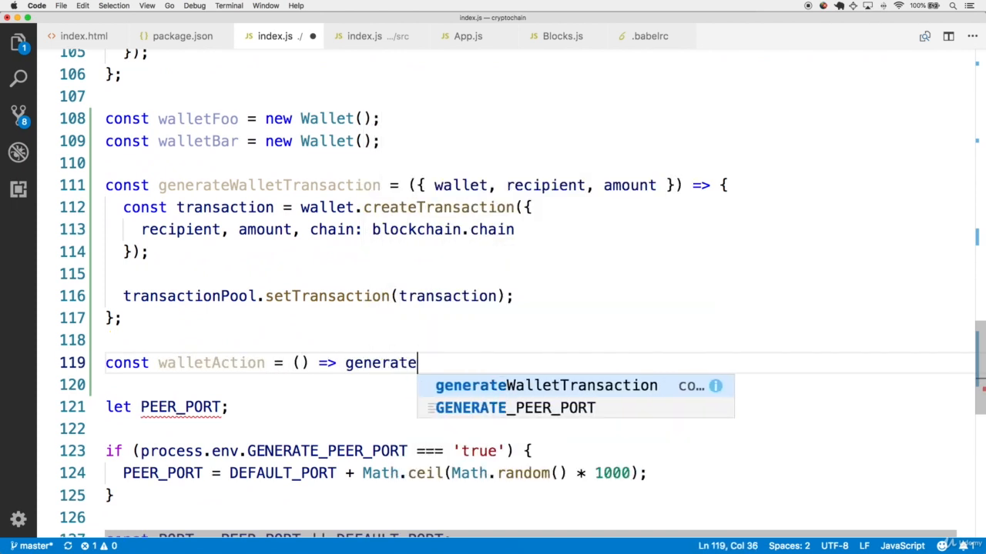
key(Tab)
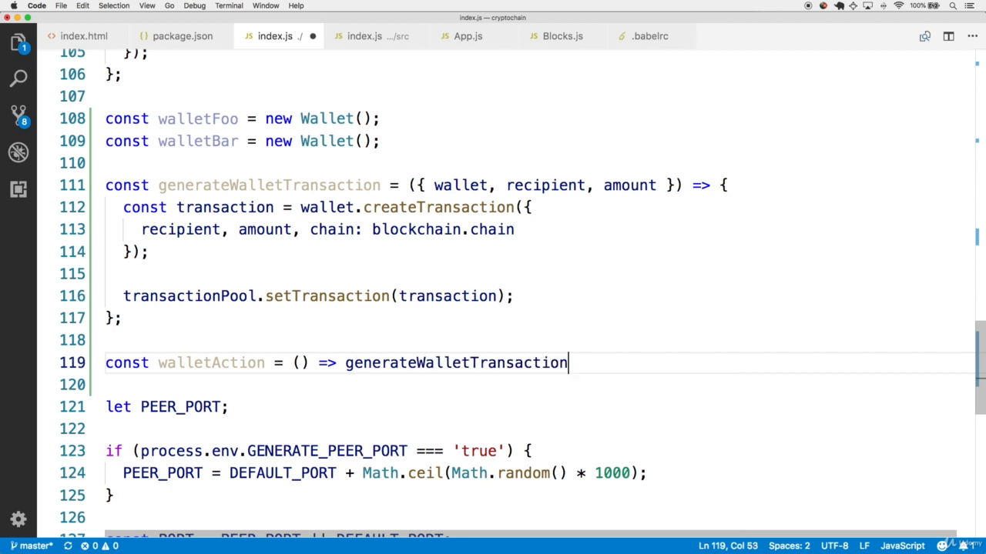
text(({)
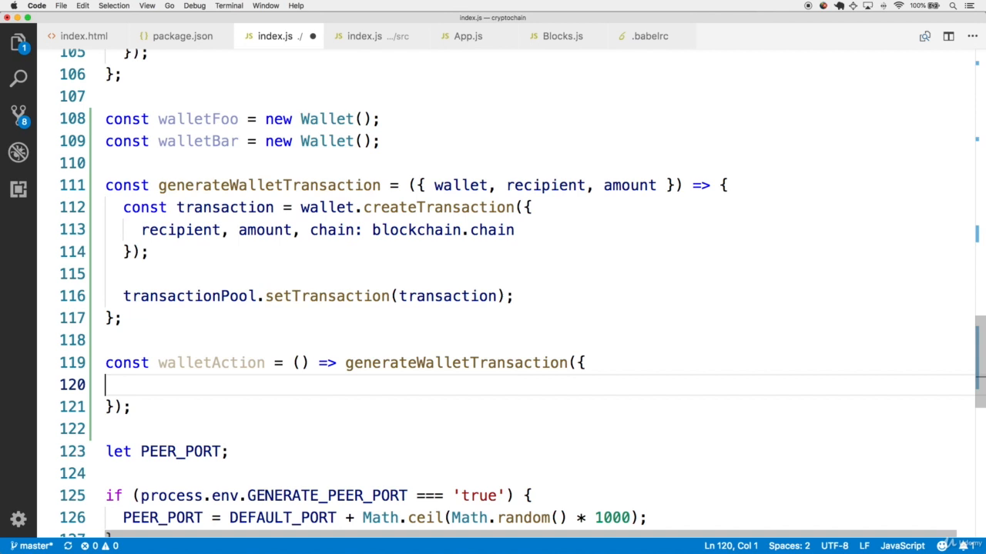
double_click(461, 185)
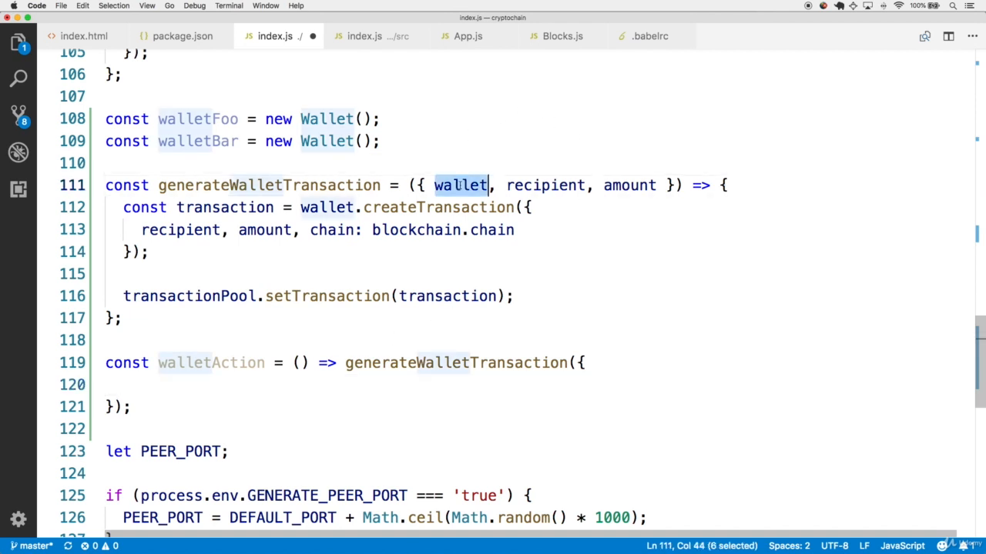
text(wallet, recip)
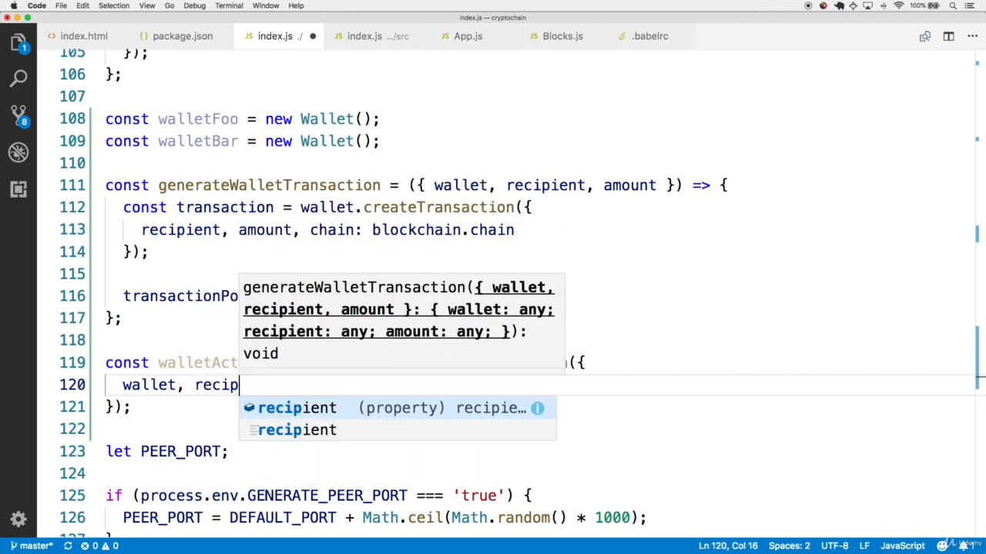
text(ient: wallet)
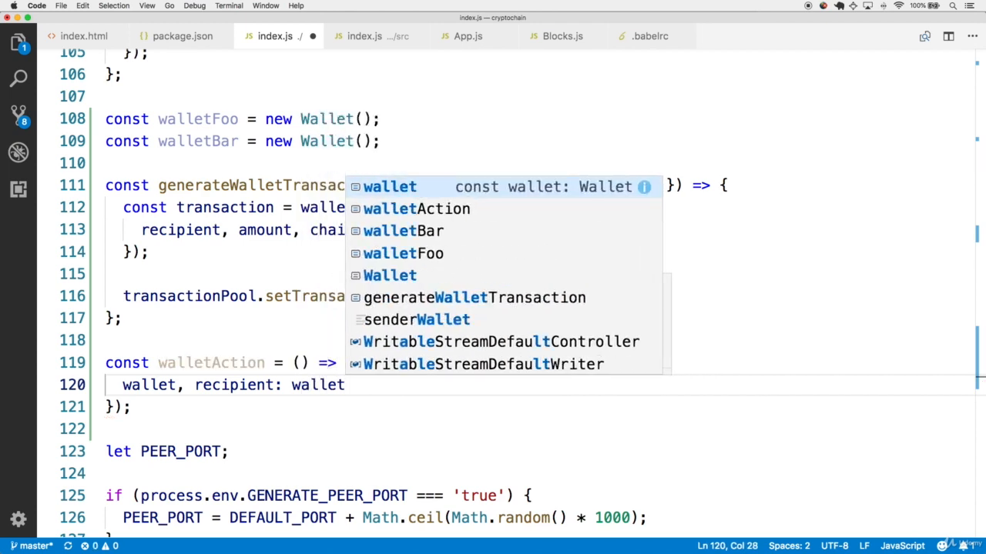
text(Foo.p)
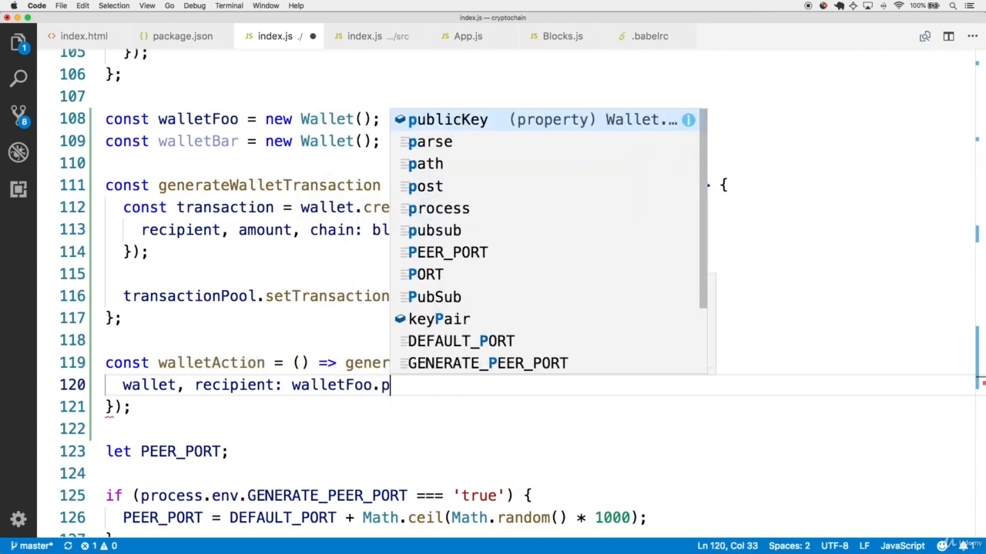
text(ublicKey, amount: 5)
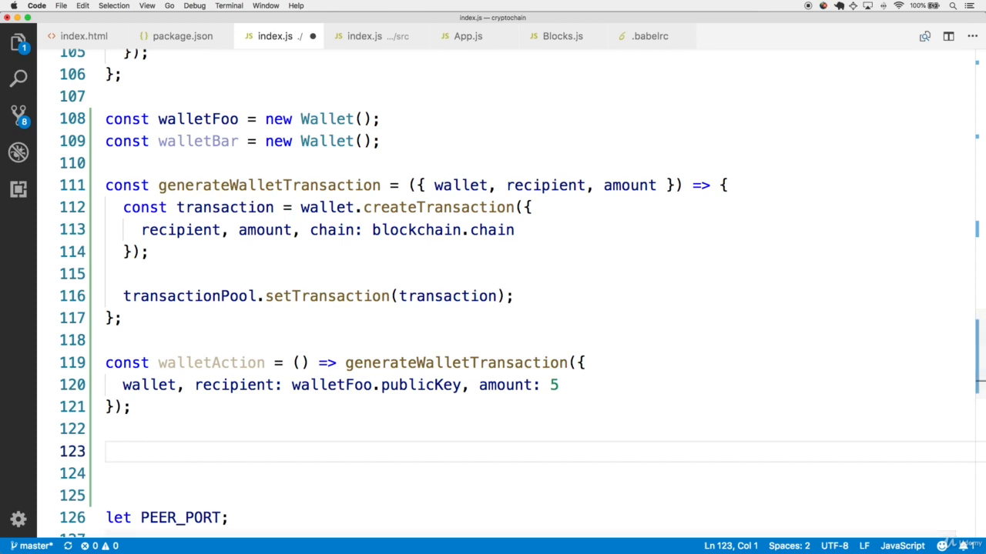
scroll(down, 3)
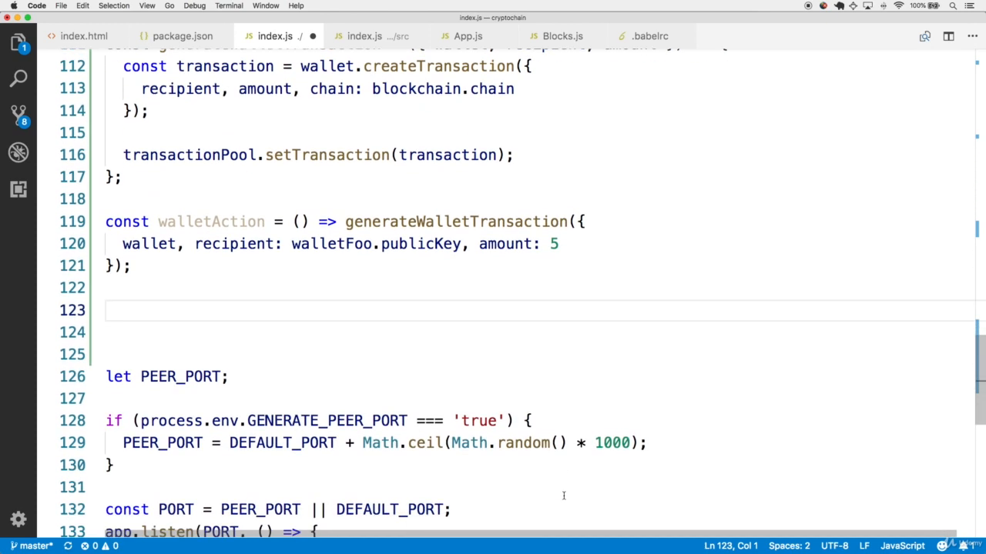
Step: Write walletFooAction calling generateWalletTransaction with wallet walletFoo, recipient walletBar.publicKey, amount 10
text(const walletFo)
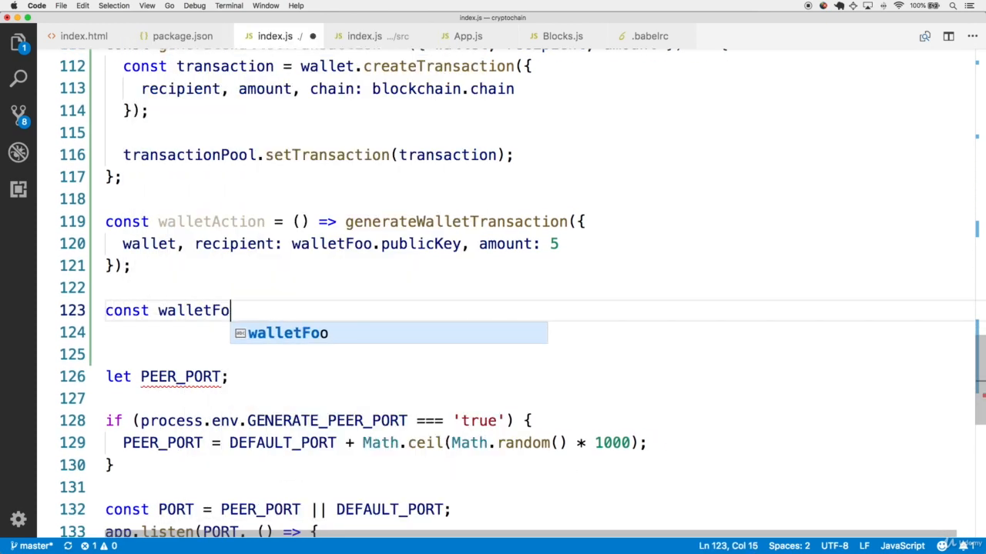
text(oAction = ())
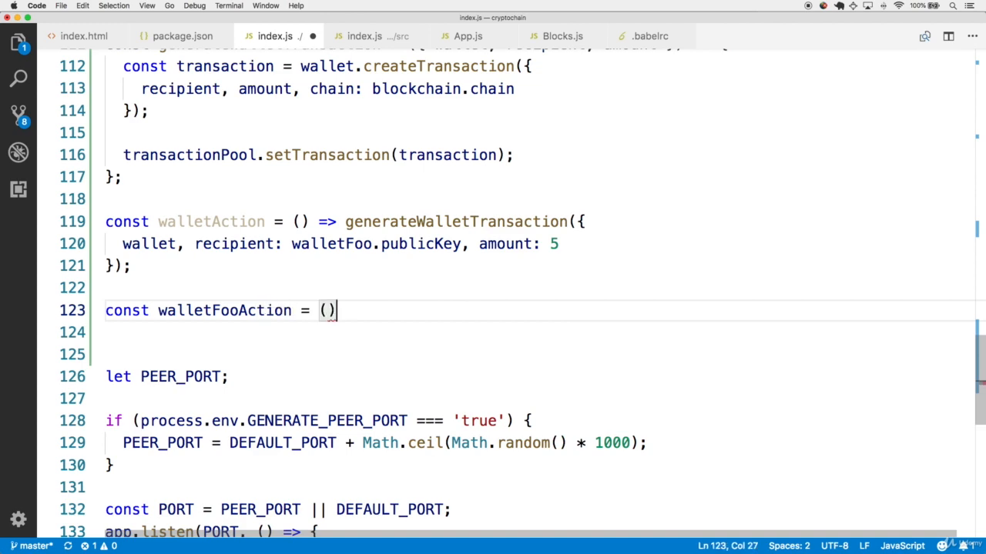
text(=> generateWalletTransaction({)
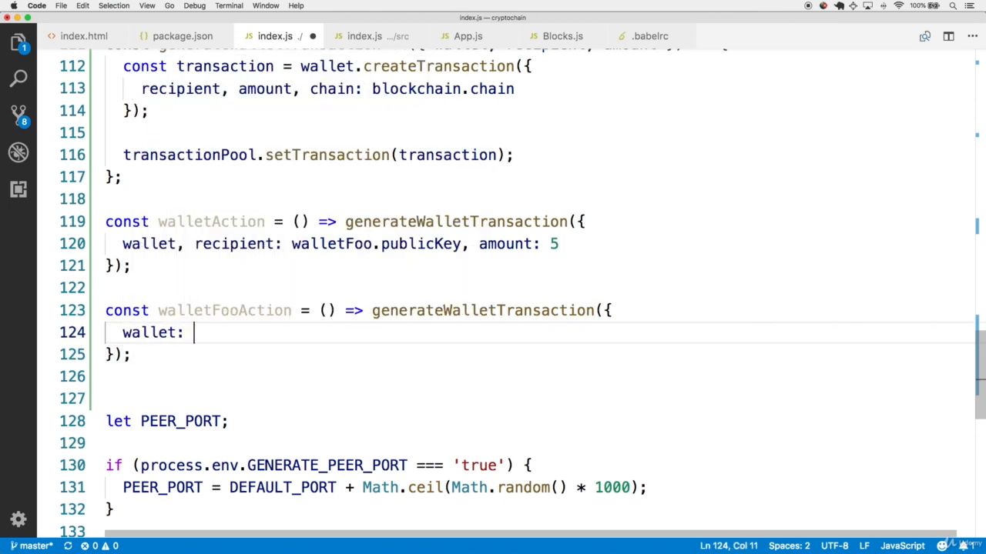
text(walletFoo)
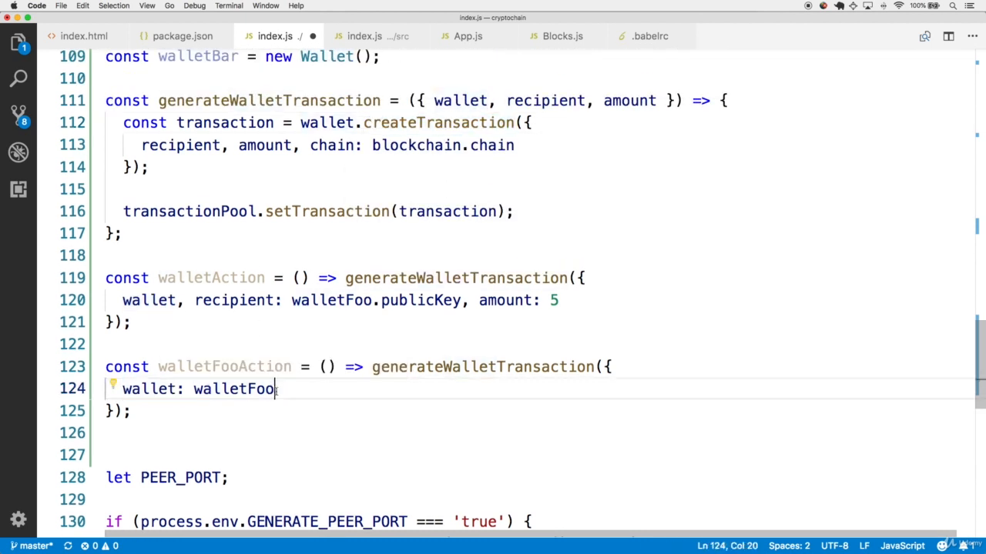
double_click(233, 389)
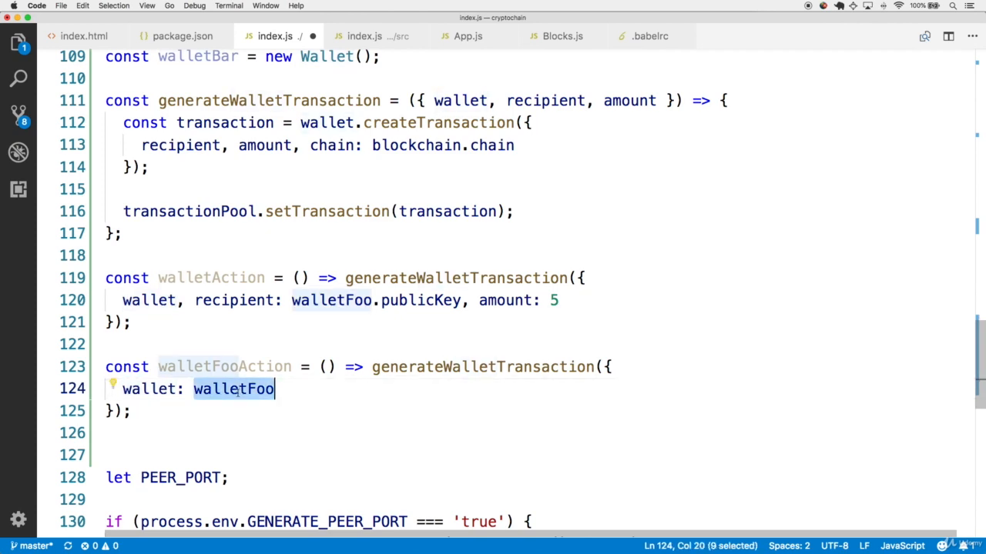
text(, recipient: wallet)
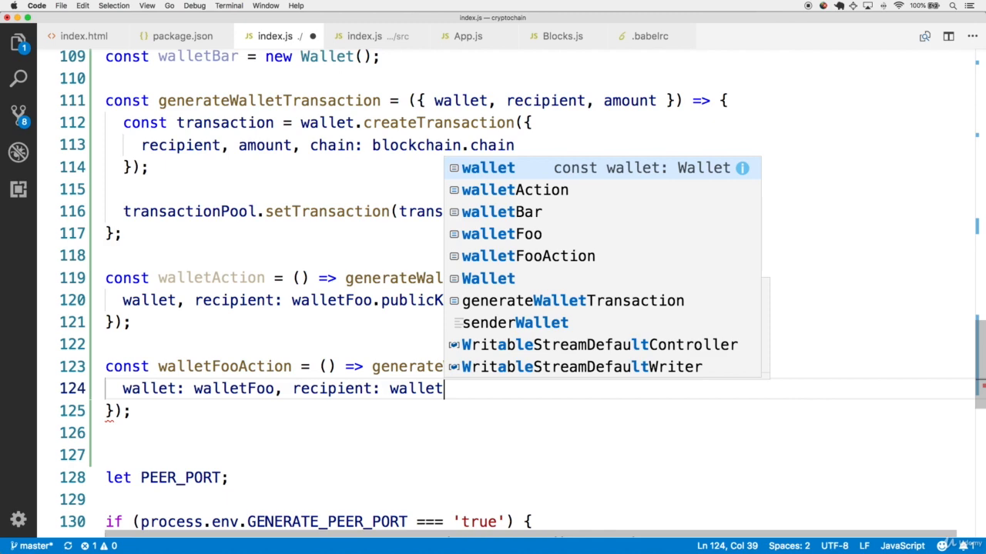
text(Bar.publicKey)
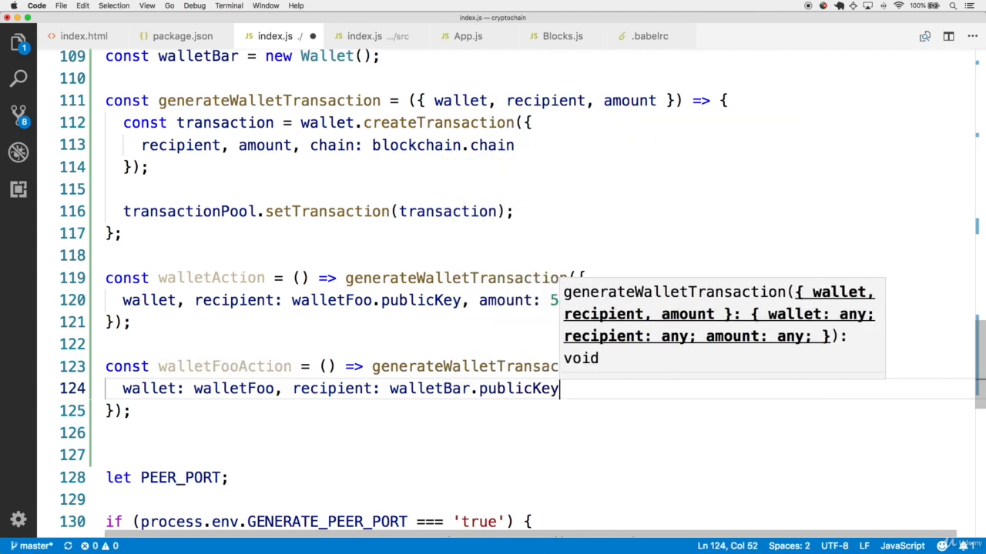
text(, amount: 10)
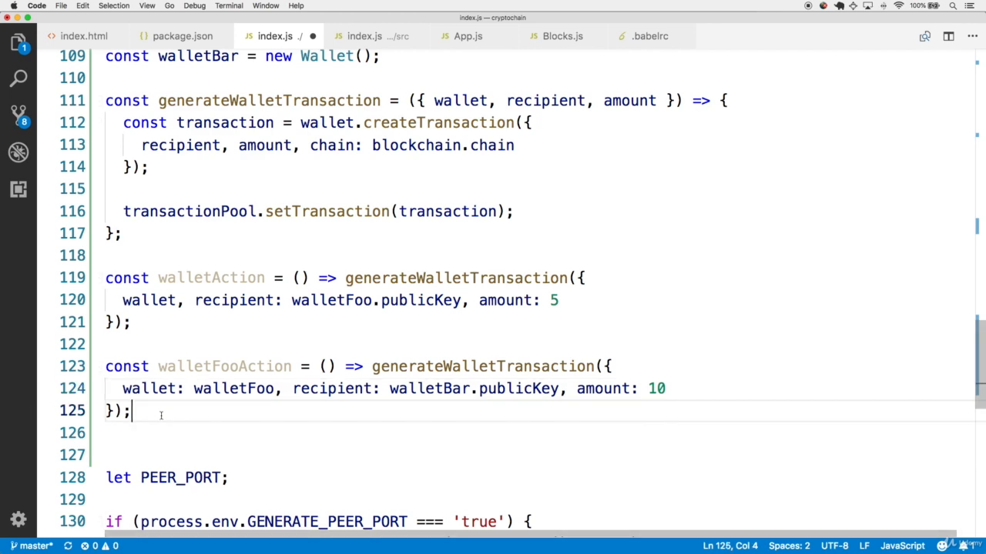
text(const w)
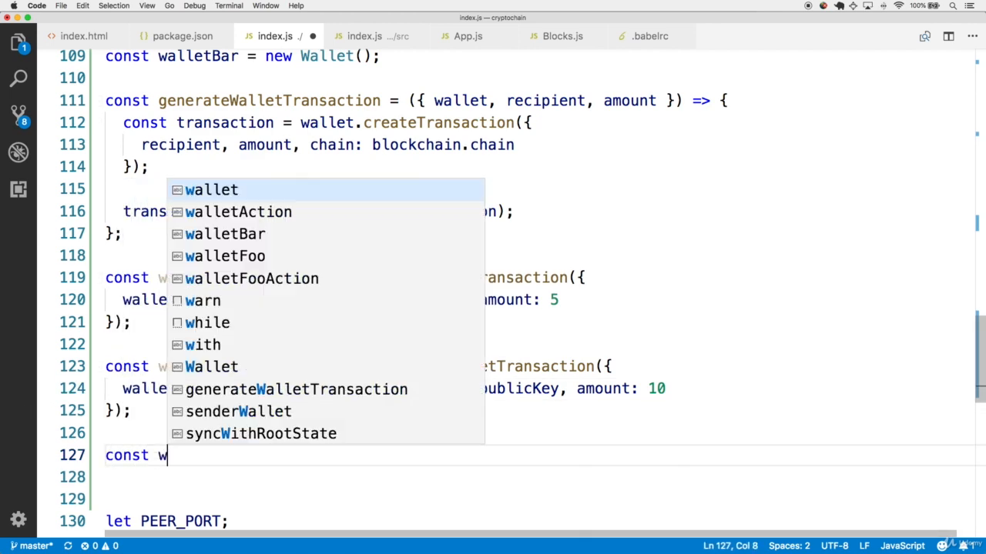
Step: Write walletBarAction calling generateWalletTransaction with walletBar, recipient wallet.publicKey, amount 15
text(alletBarAc)
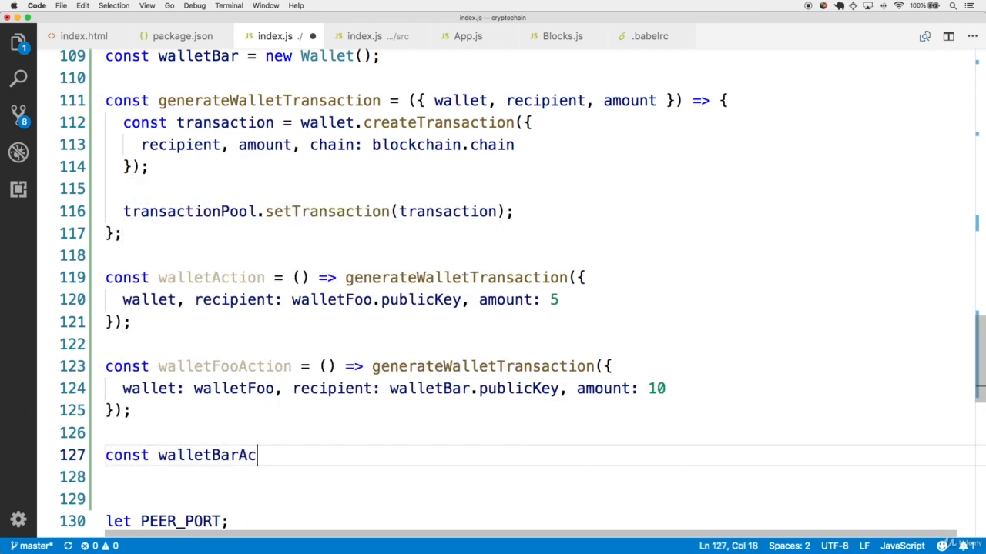
text(tion = () =)
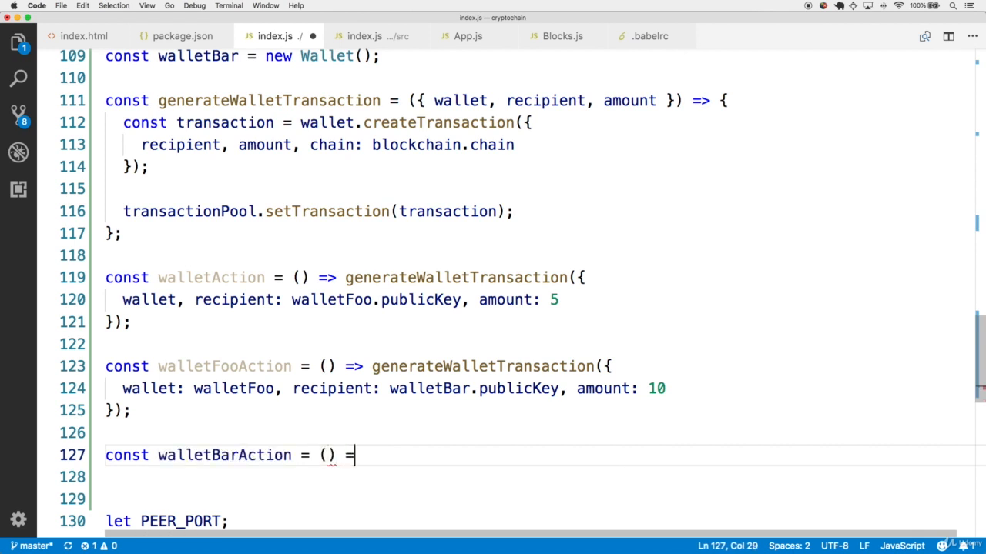
text(gene)
click(537, 477)
text(wallet: walletBar)
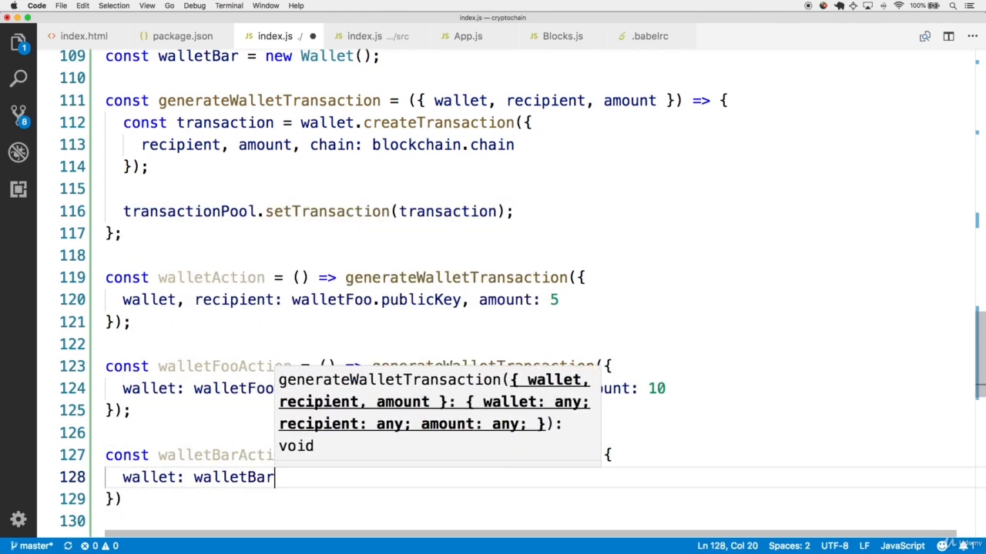
text(, recipient:)
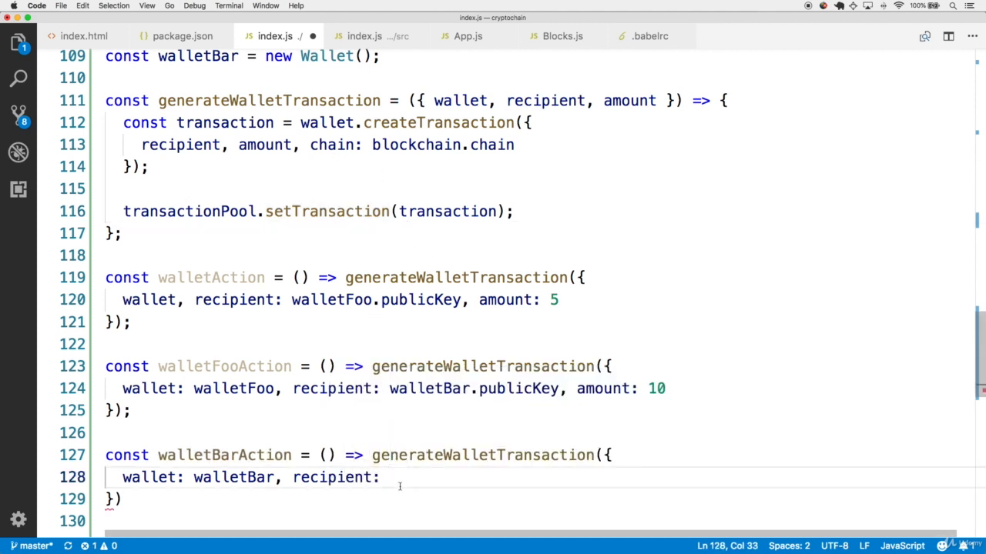
text(wallet.publicKey, amount: 15)
click(535, 500)
text(;)
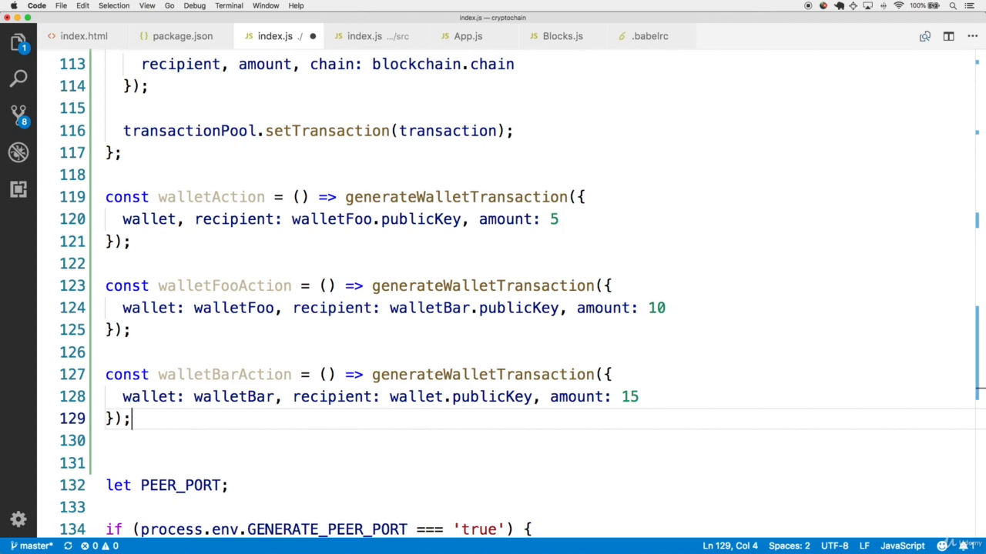
Step: Add a for loop over i<10 whose if (i%3 === 0) branch calls walletAction and walletFooAction
text(for ()
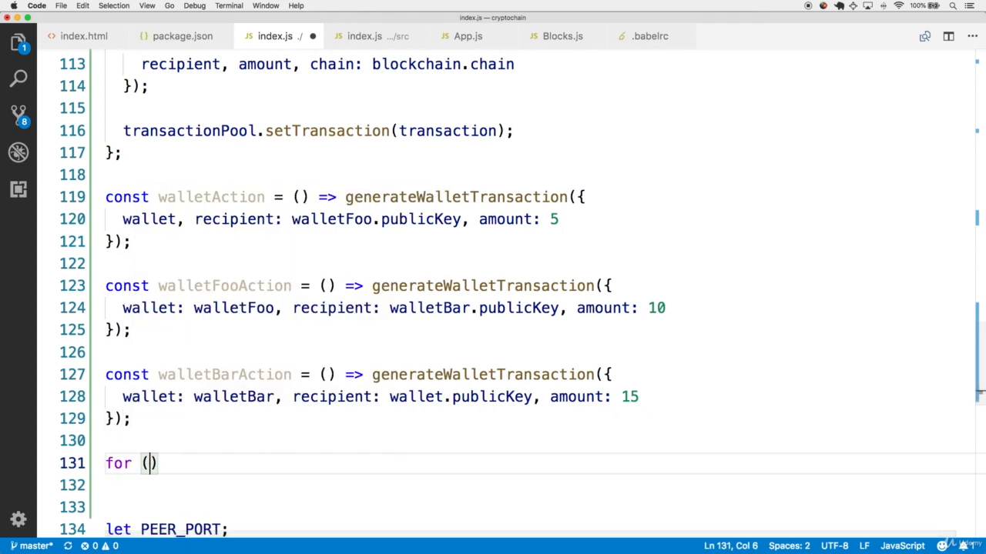
text(let i=0; i)
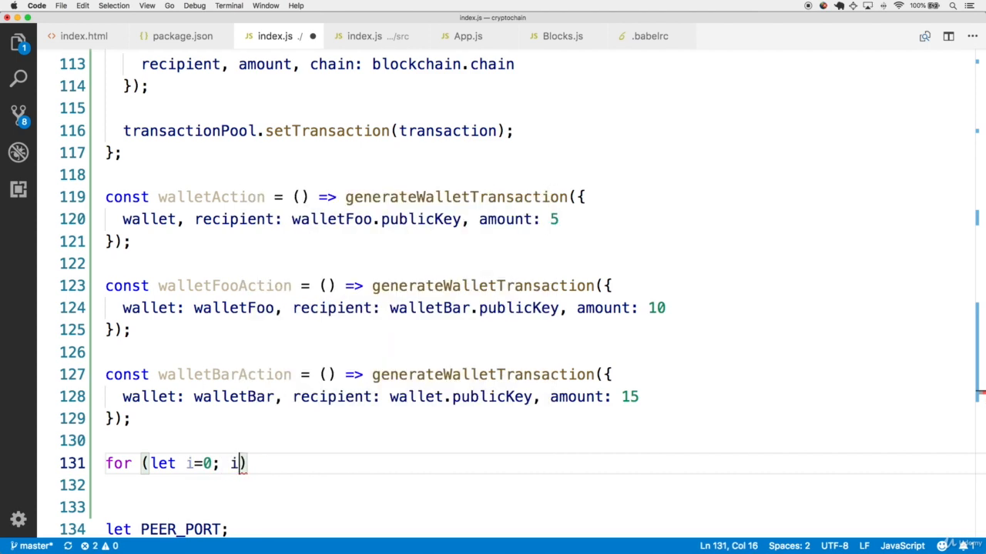
text(<10; i++)
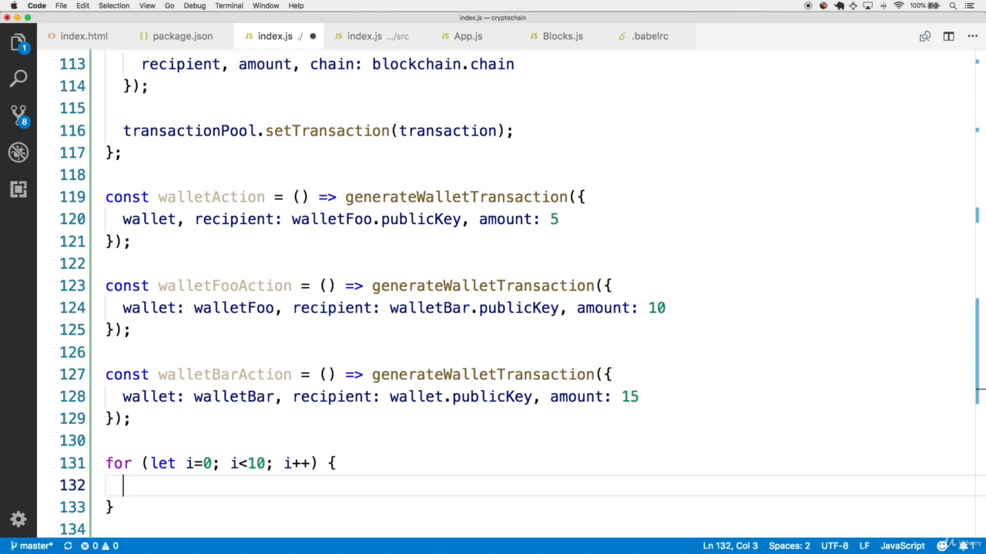
text(if (i)
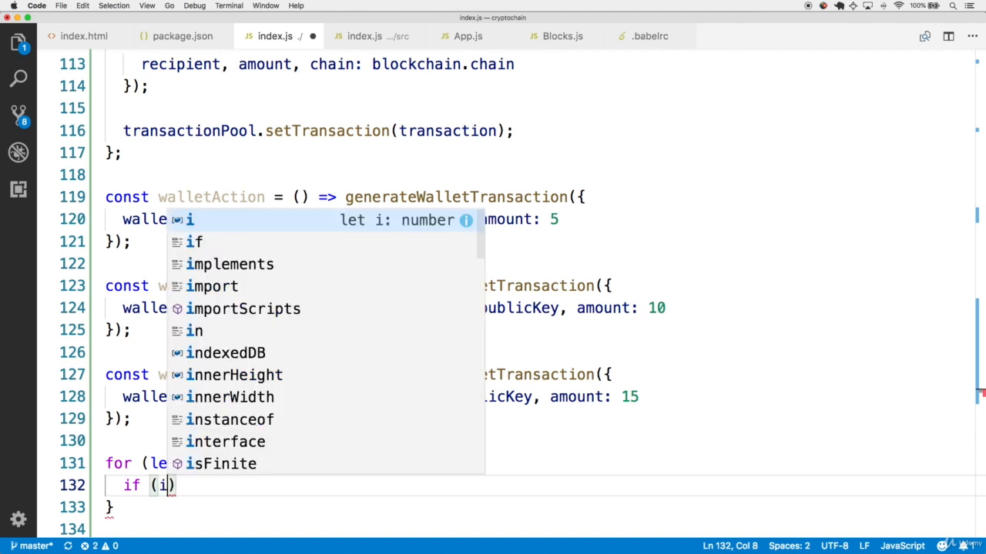
text(%3)
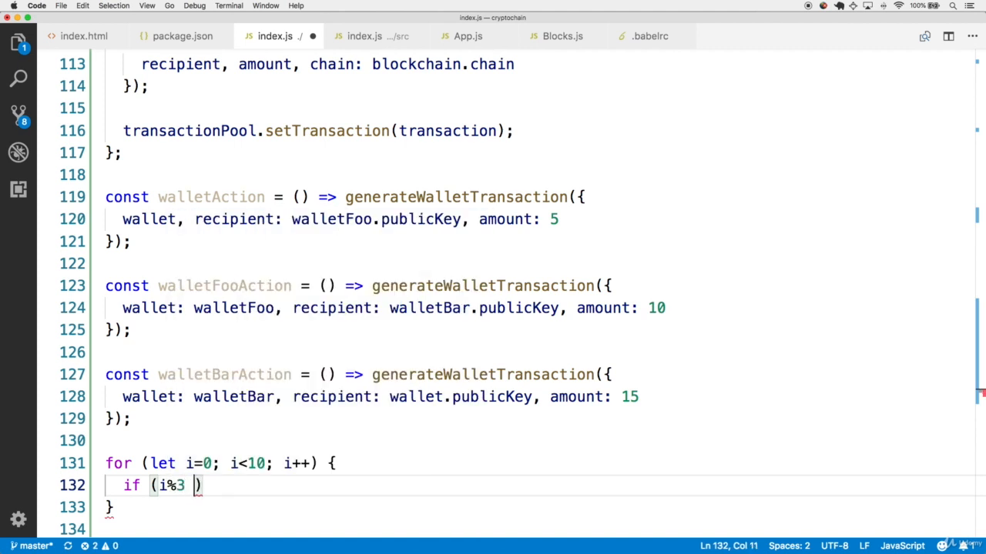
text(=== 0)
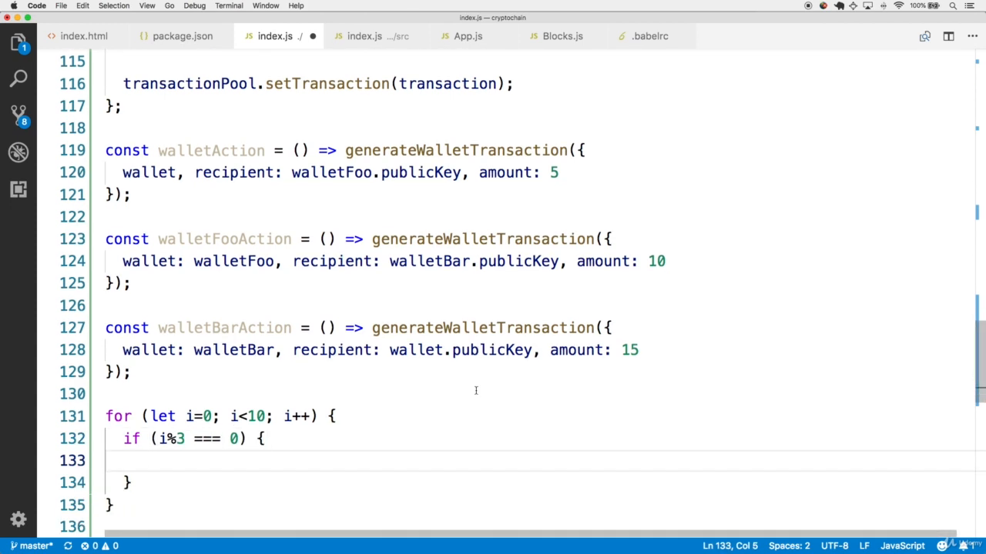
text(walletA)
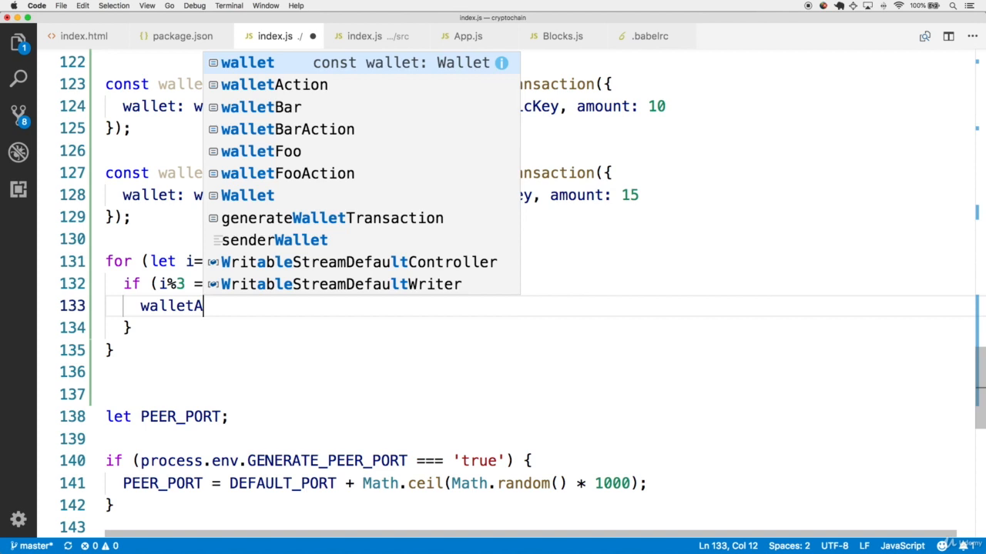
key(Enter)
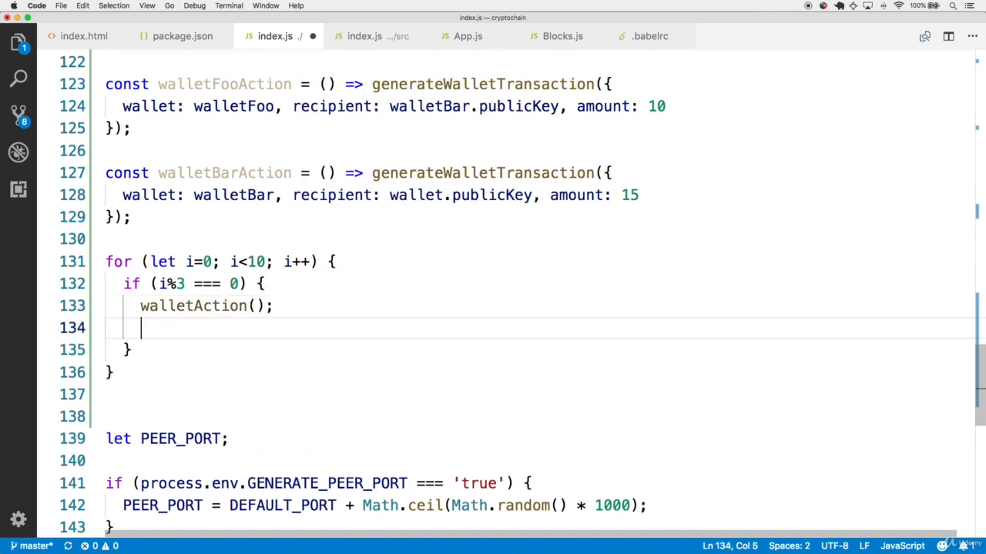
text(walletFooAc)
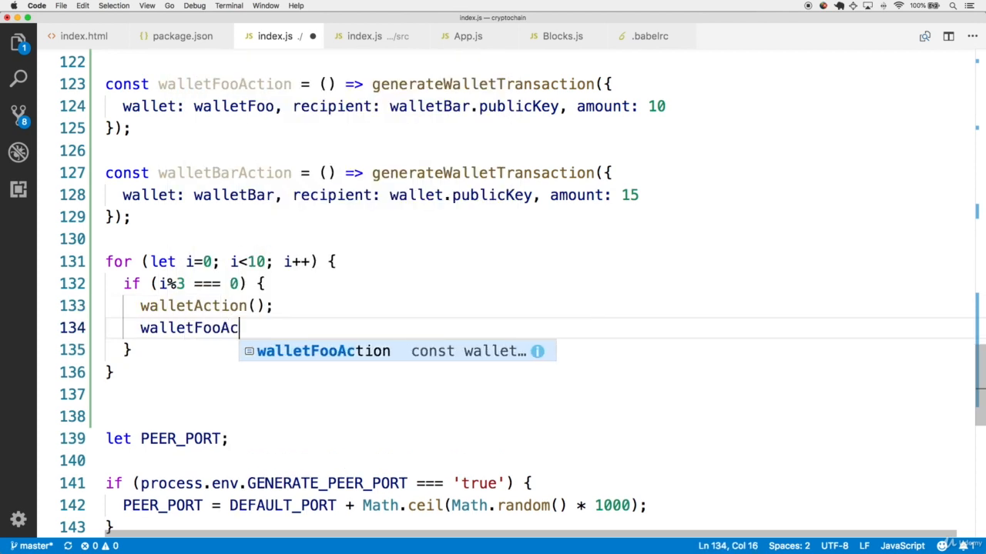
key(Tab)
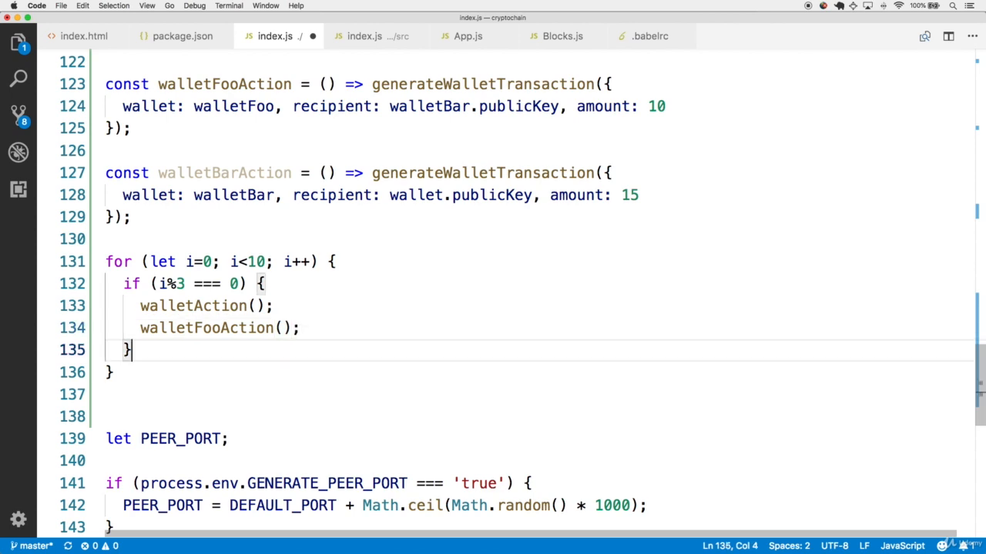
Step: Add else if (i%3 === 1) calling walletAction/walletBarAction, and else calling walletFooAction/walletBarAction
text(else if ()
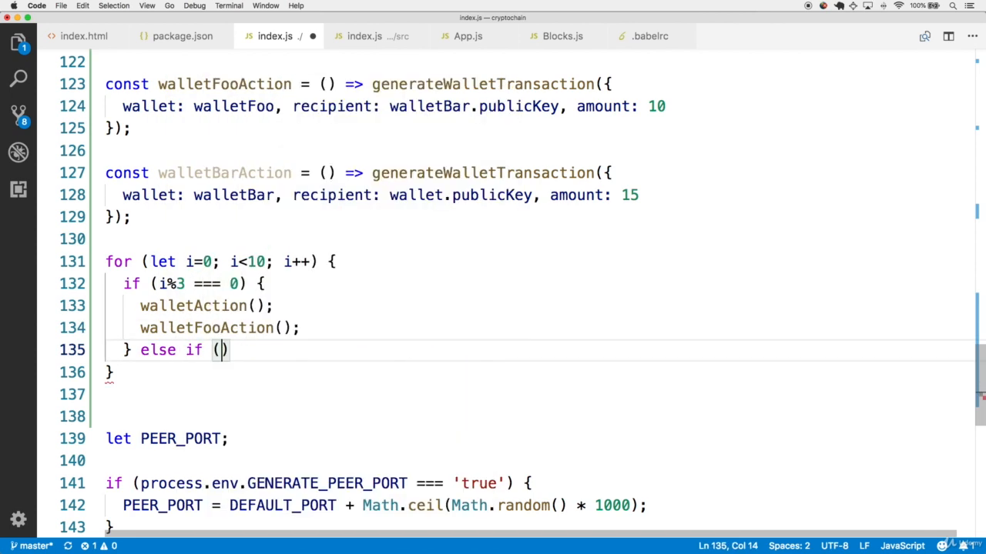
text(i%3)
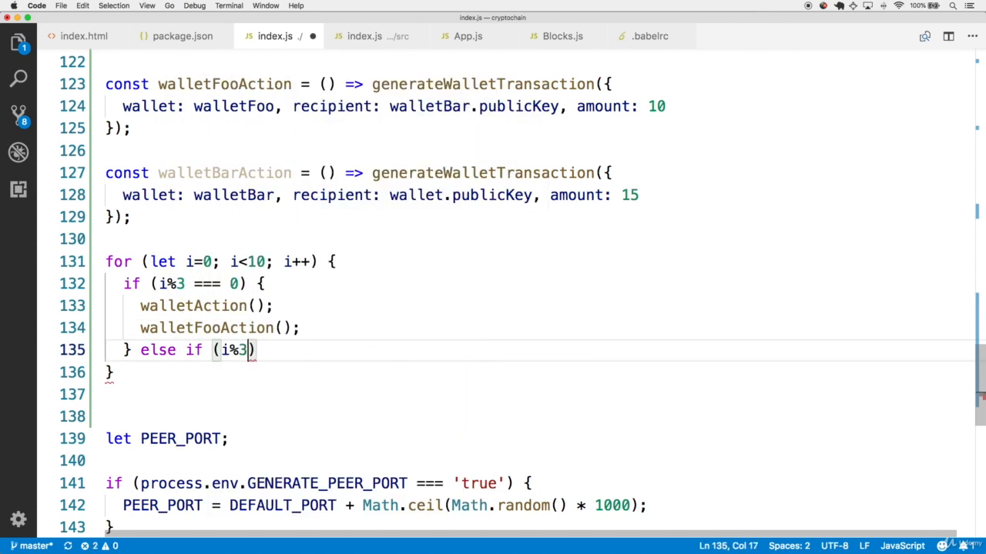
text(=== 1)
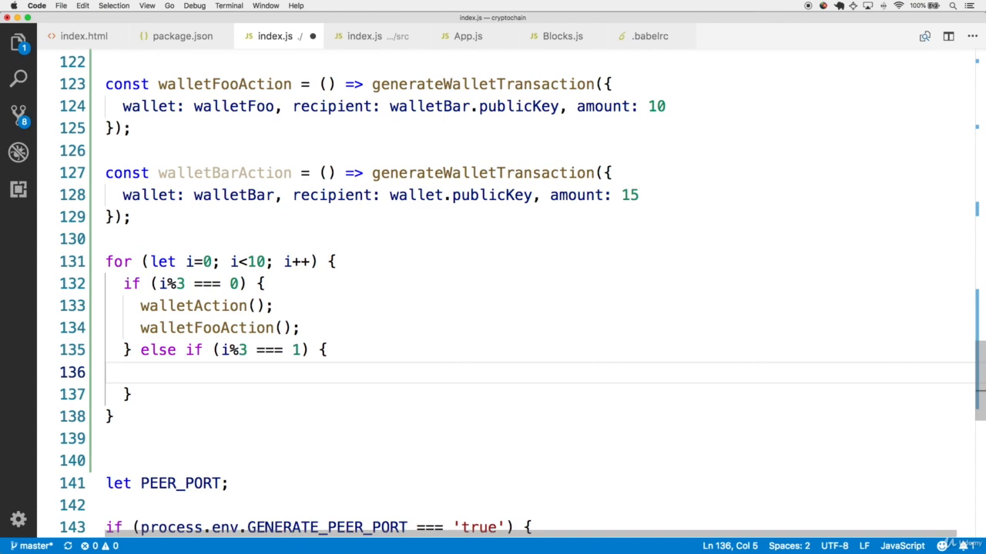
text(walletAc)
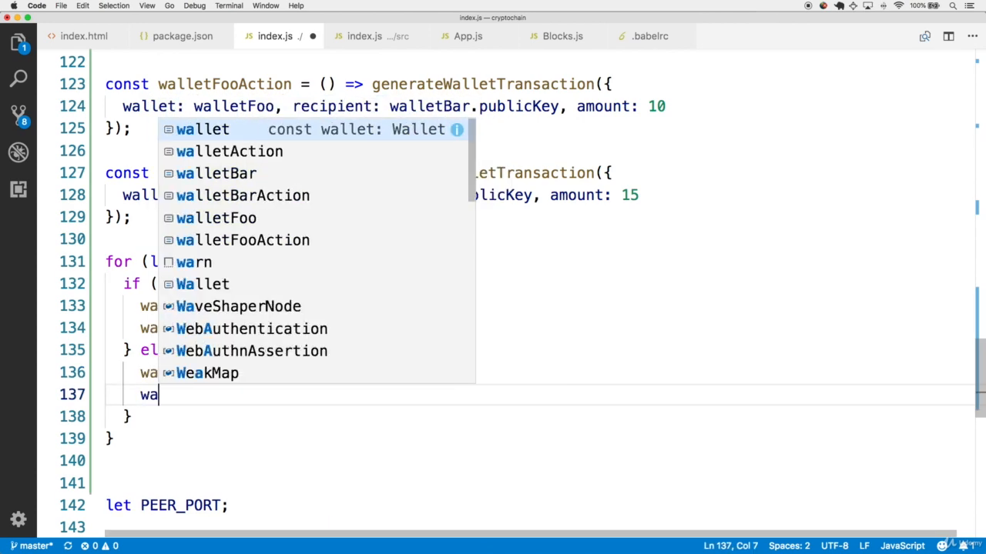
text(walletBarAction();)
text(walletFoo)
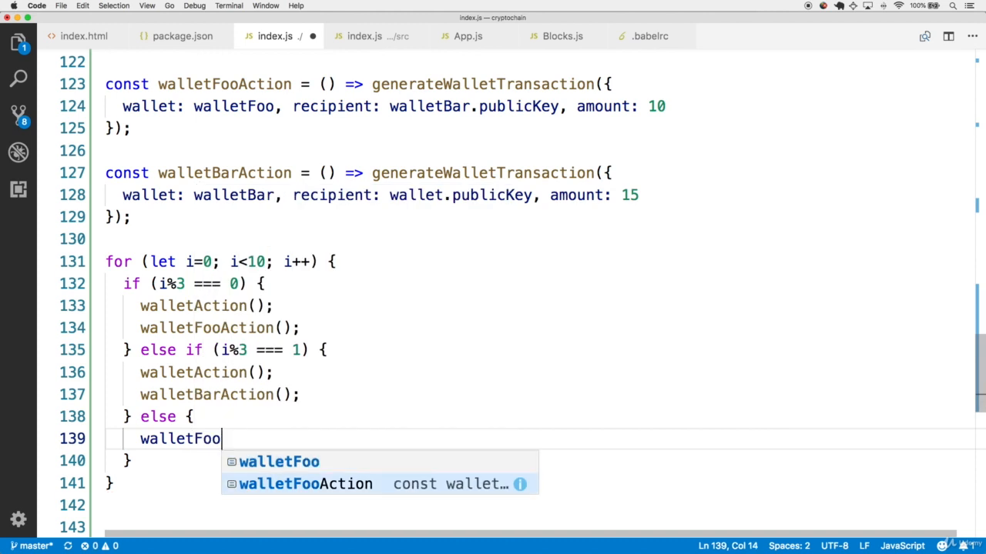
text(walletBarAction()
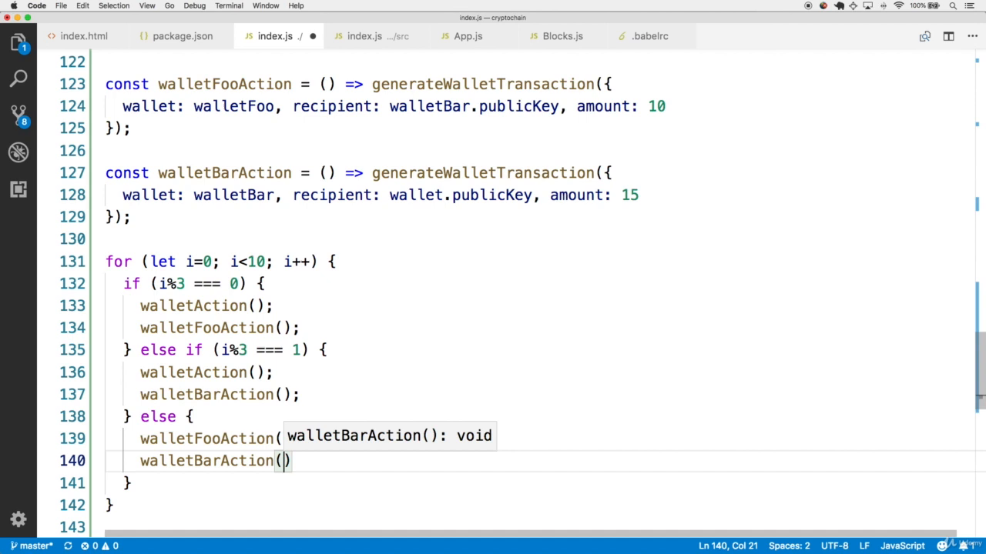
text(;)
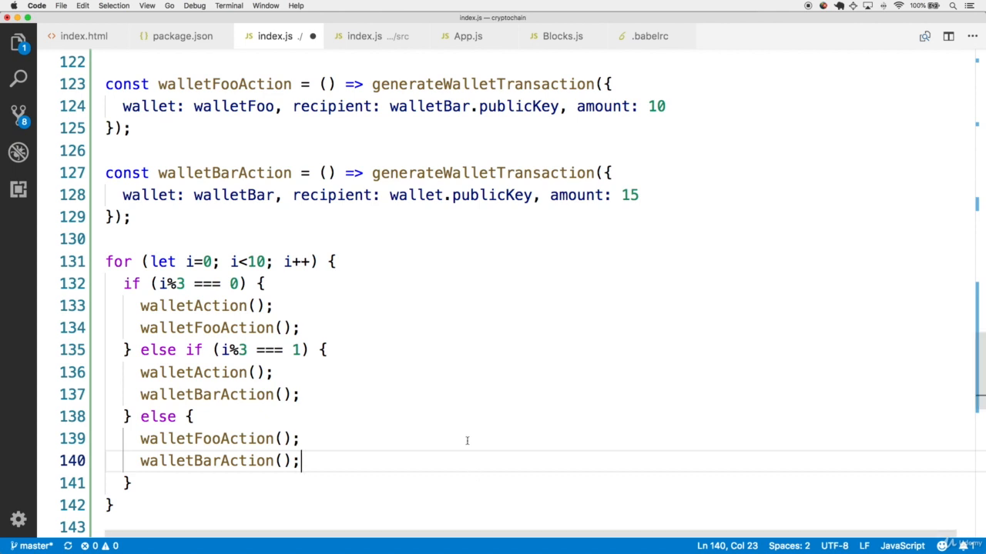
mouse_move(407, 387)
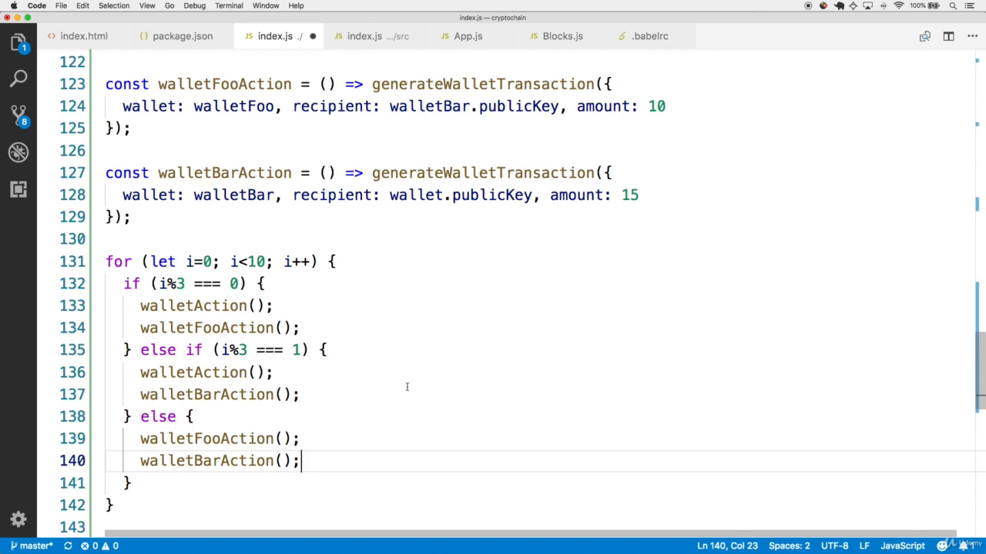
text(transactionMiner)
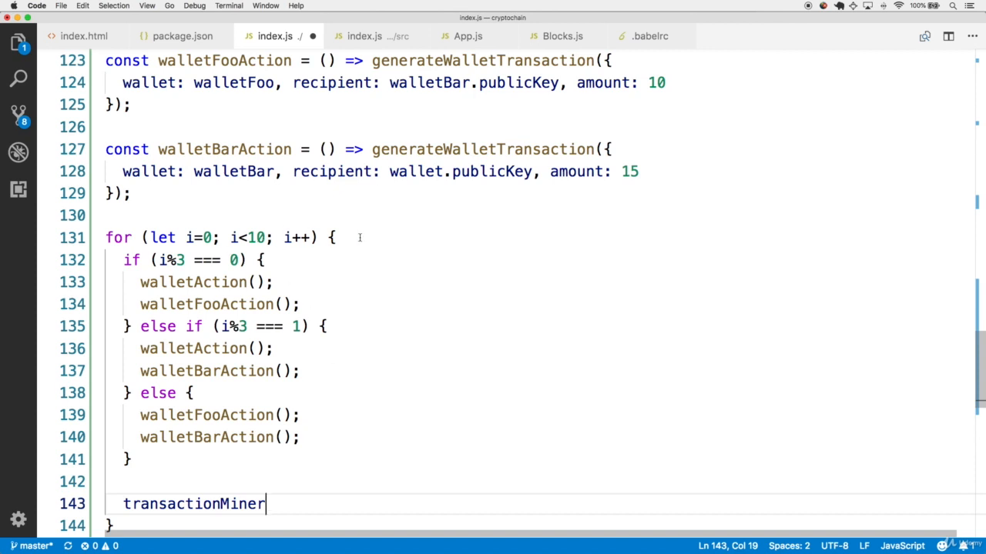
Step: End each loop iteration with transactionMiner.mineTransactions(), save index.js, and review the wallet helpers
text(.mineTransactions();)
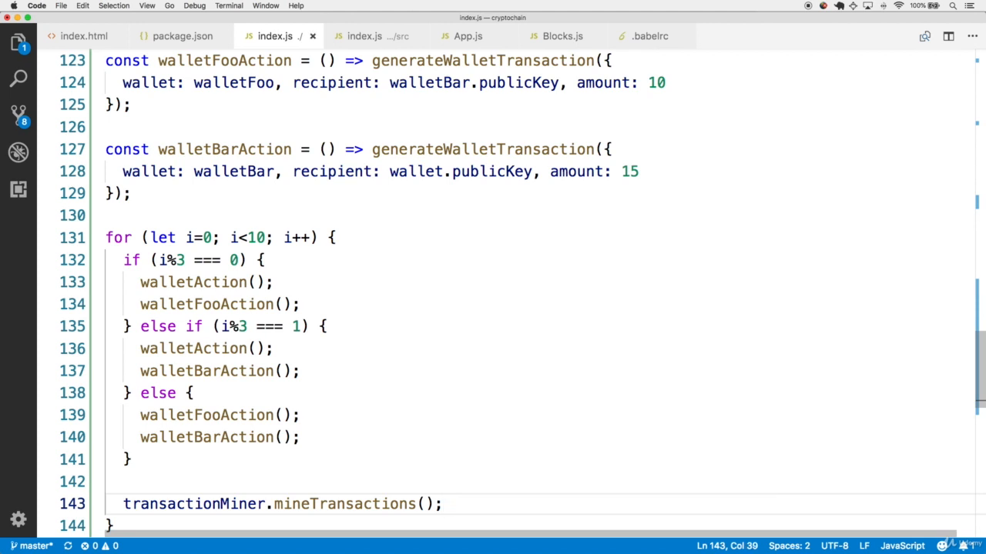
scroll(down, 3)
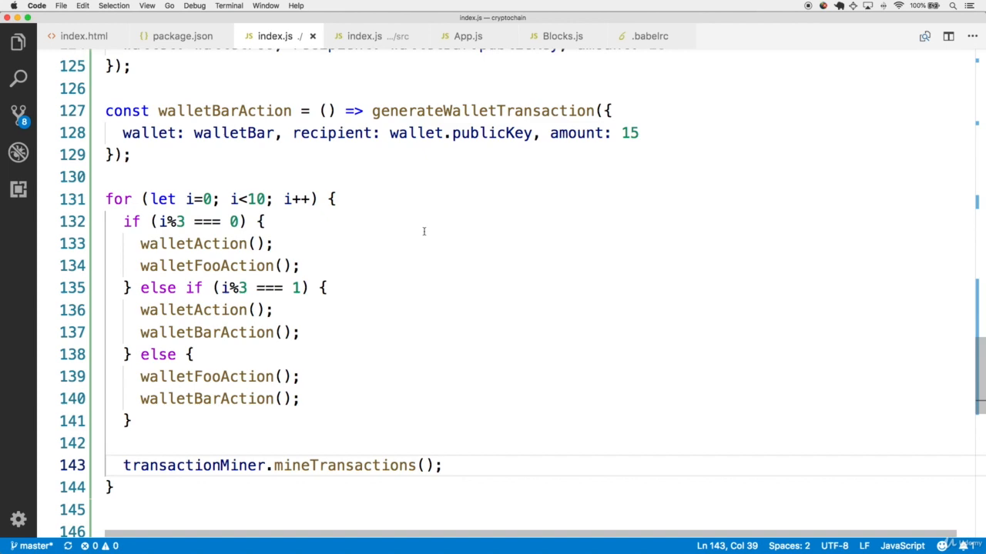
scroll(up, 3)
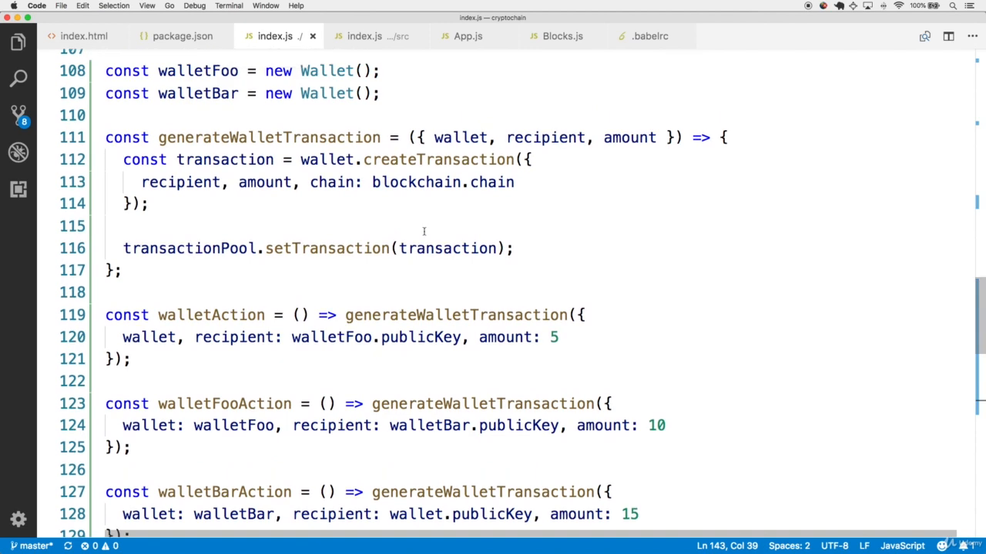
double_click(269, 137)
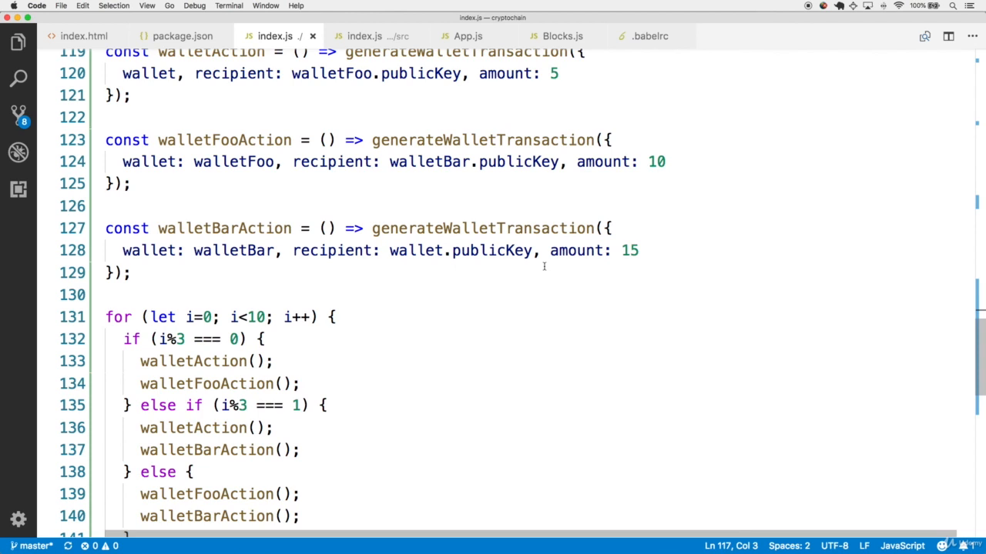
scroll(down, 3)
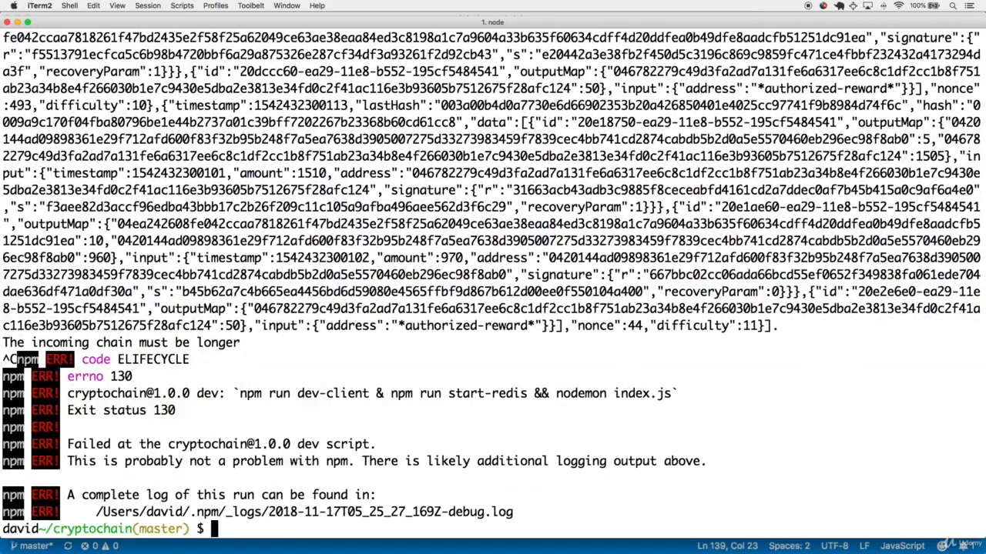
Step: Restart the server with npm run dev and view the many block hashes at localhost:3000
text(npm run)
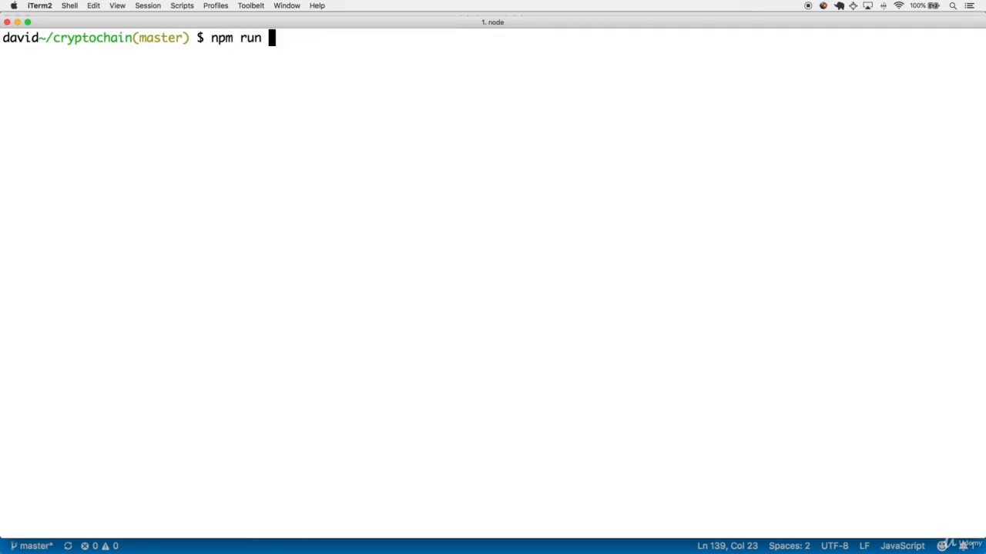
text(dev)
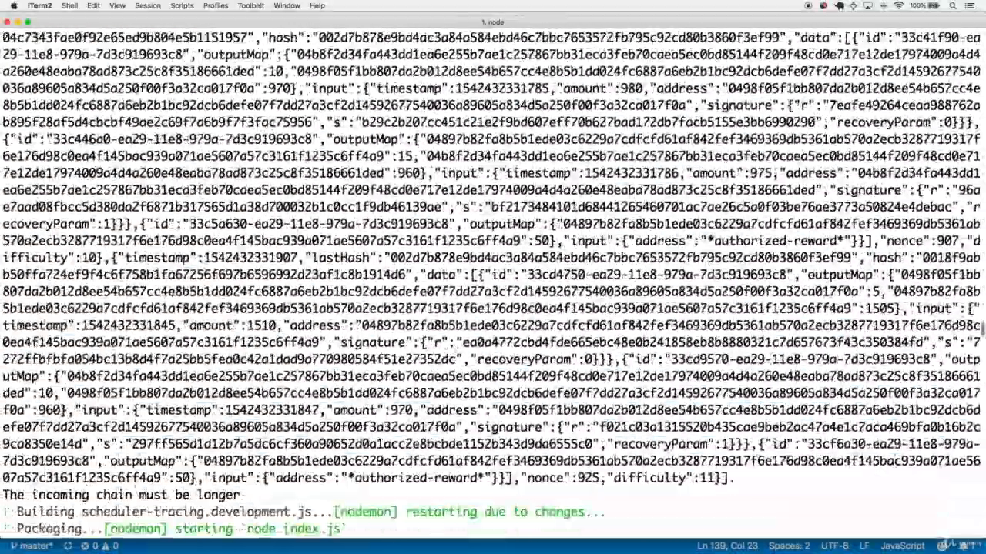
scroll(down, 3)
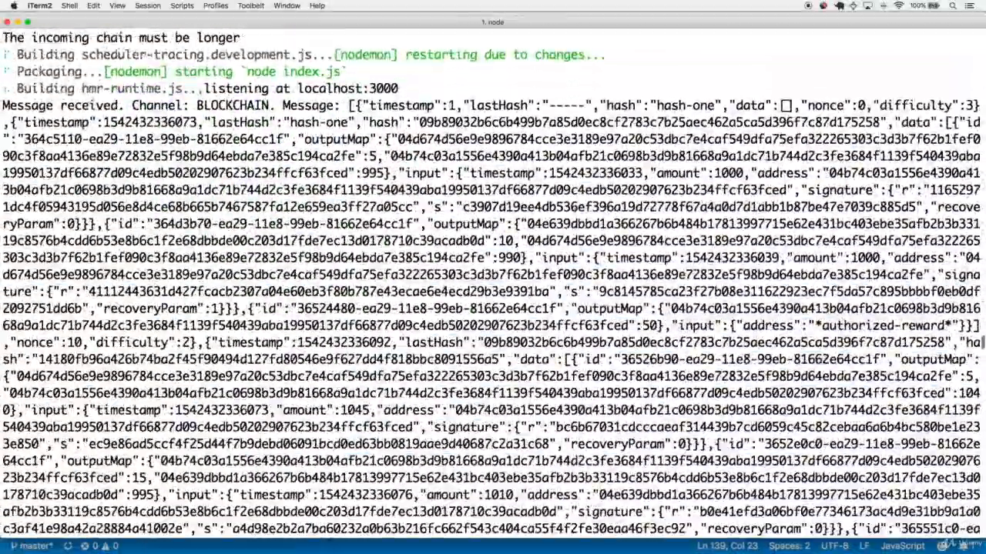
scroll(down, 3)
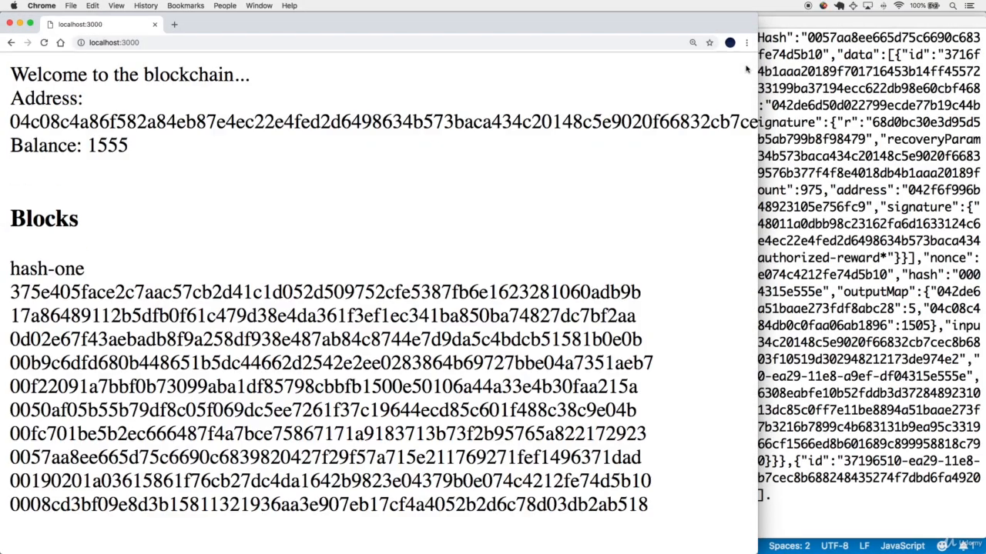
mouse_move(581, 283)
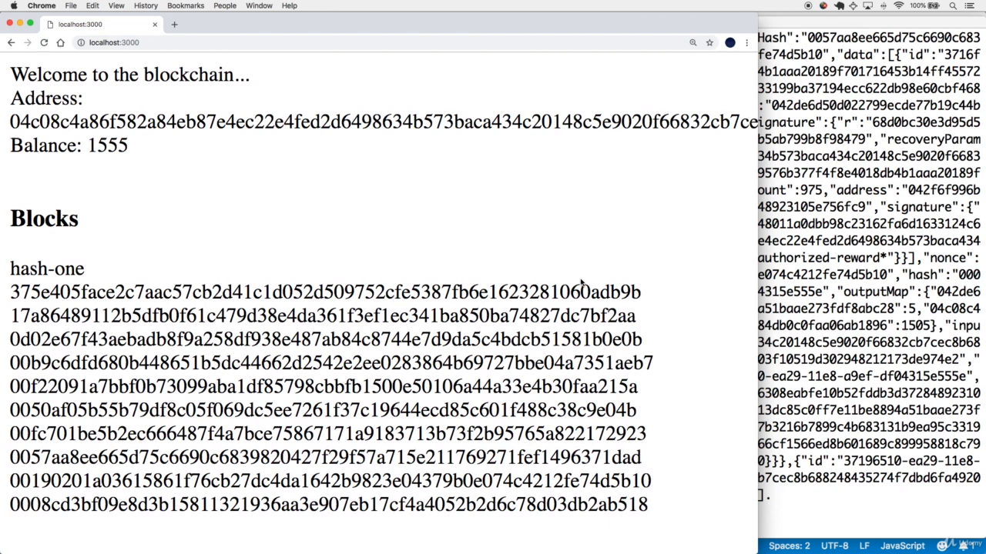